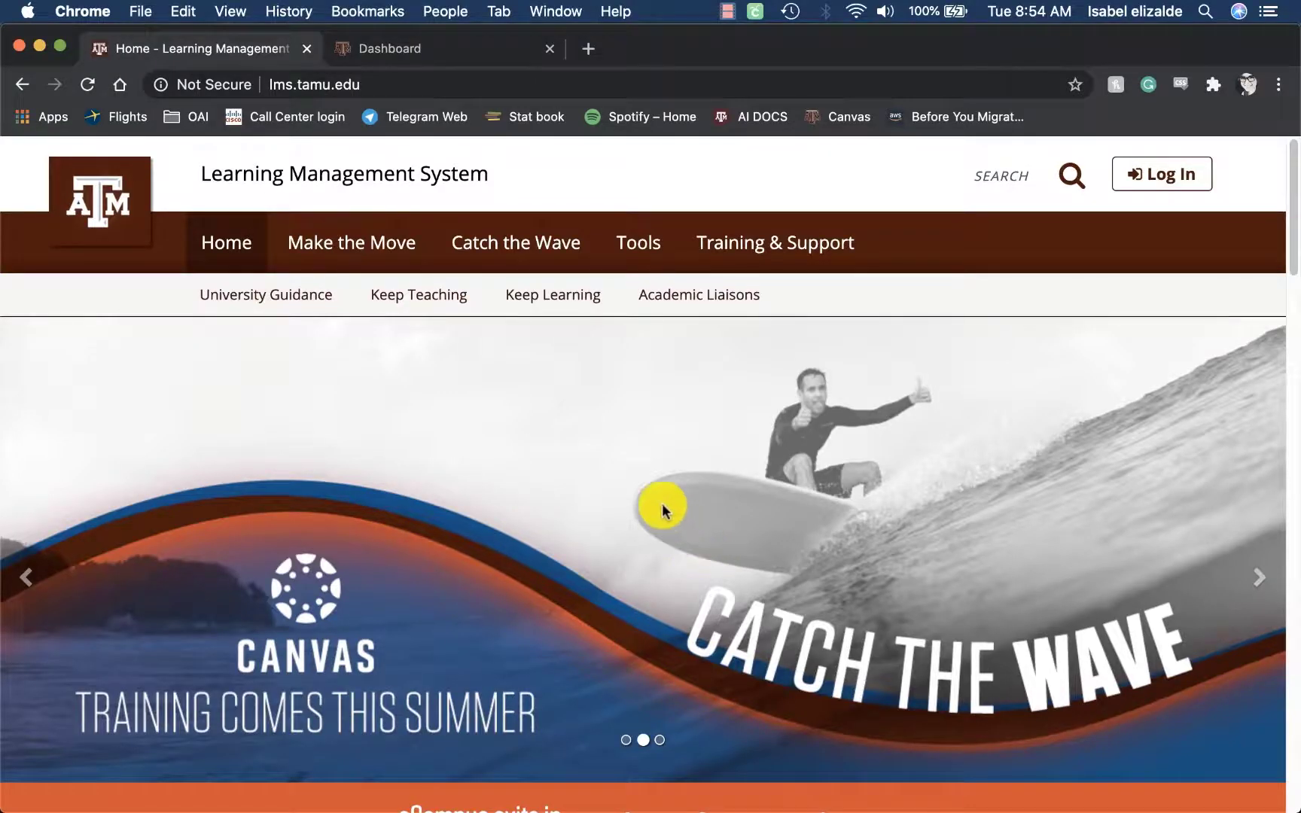
pyautogui.moveTo(452, 108)
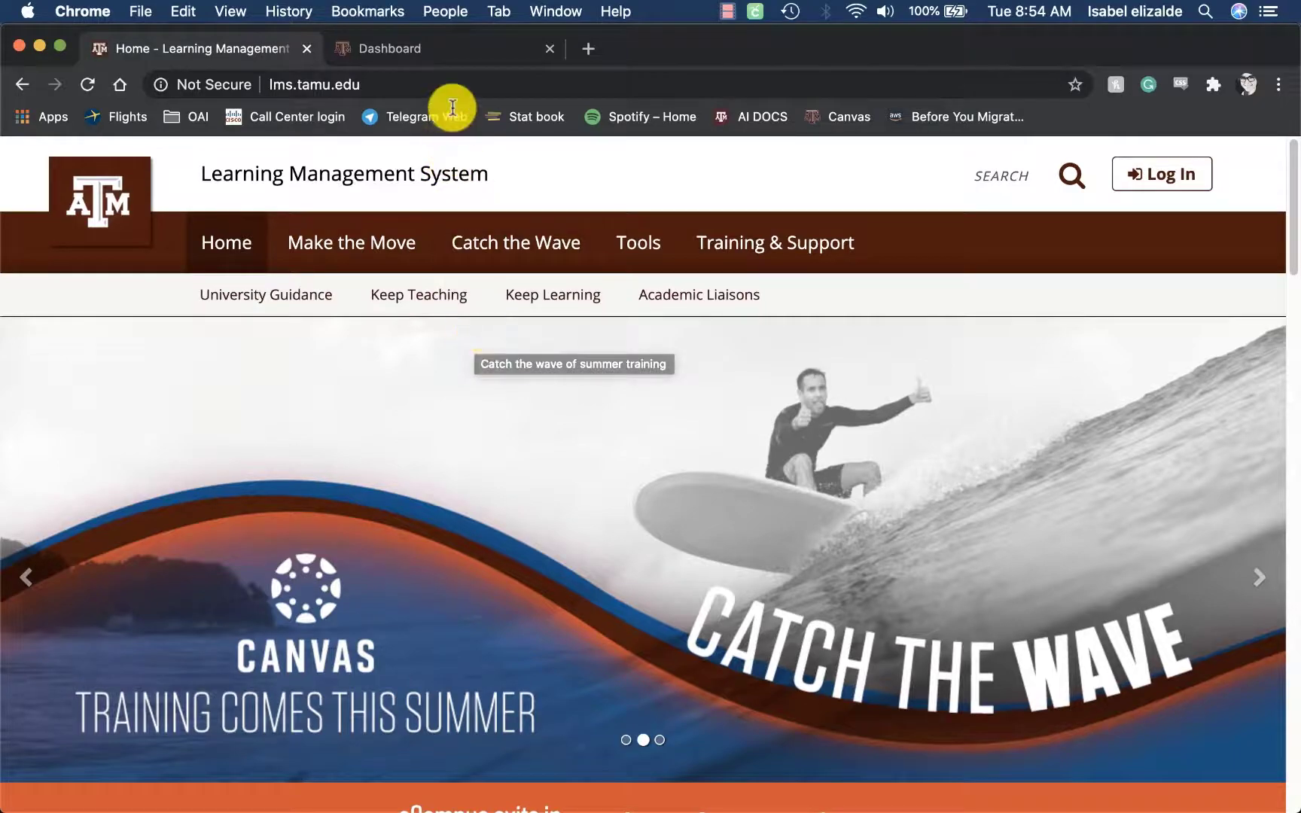
pyautogui.moveTo(1021, 388)
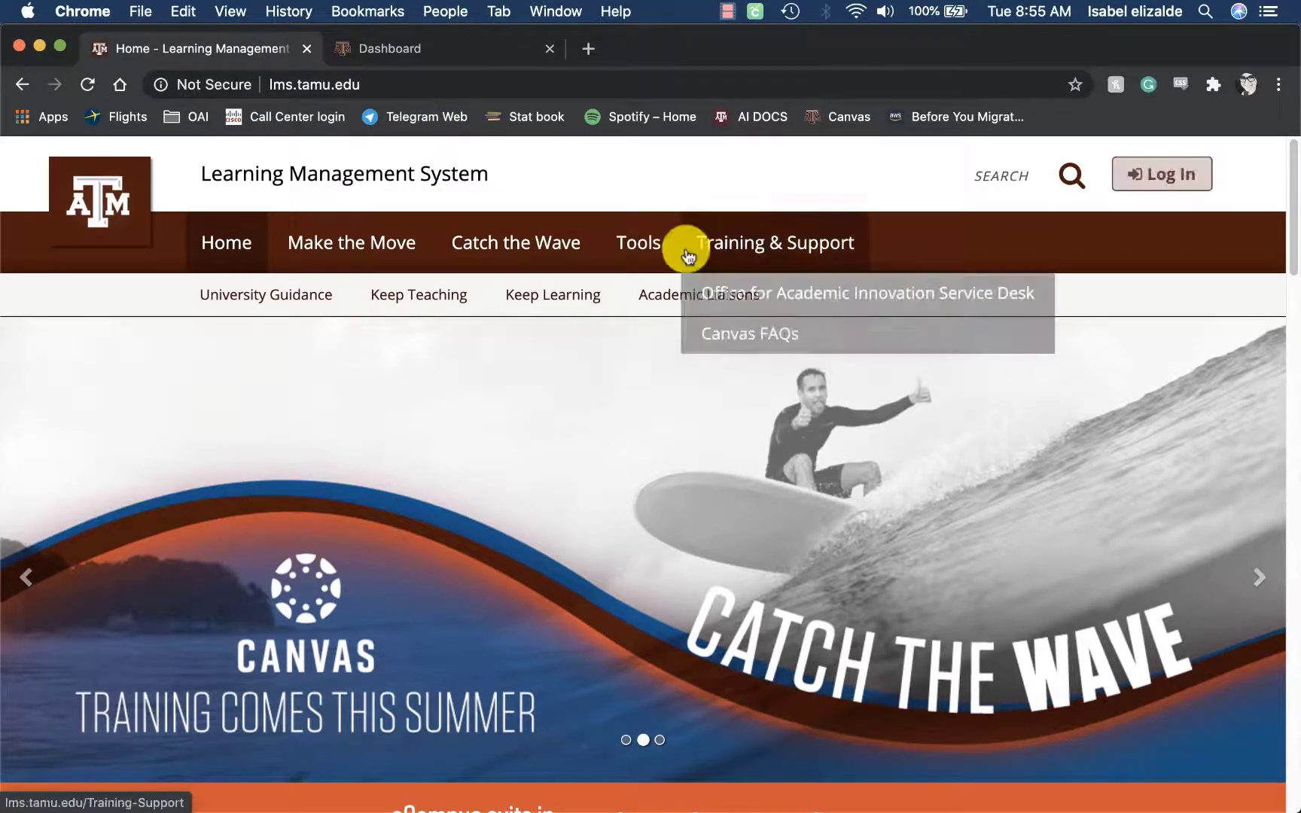
# Switch to the Canvas dashboard tab and open the Account panel
pyautogui.click(389, 48)
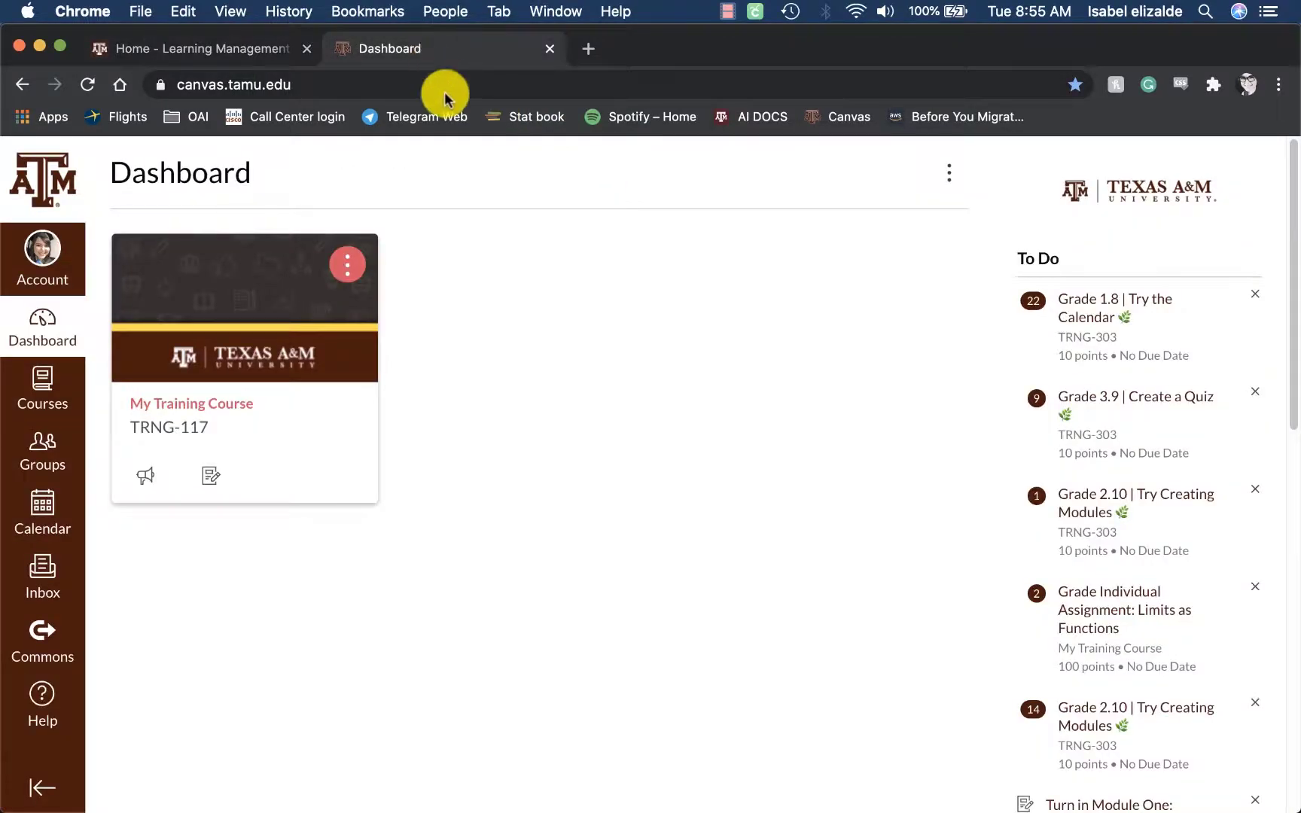
pyautogui.moveTo(502, 323)
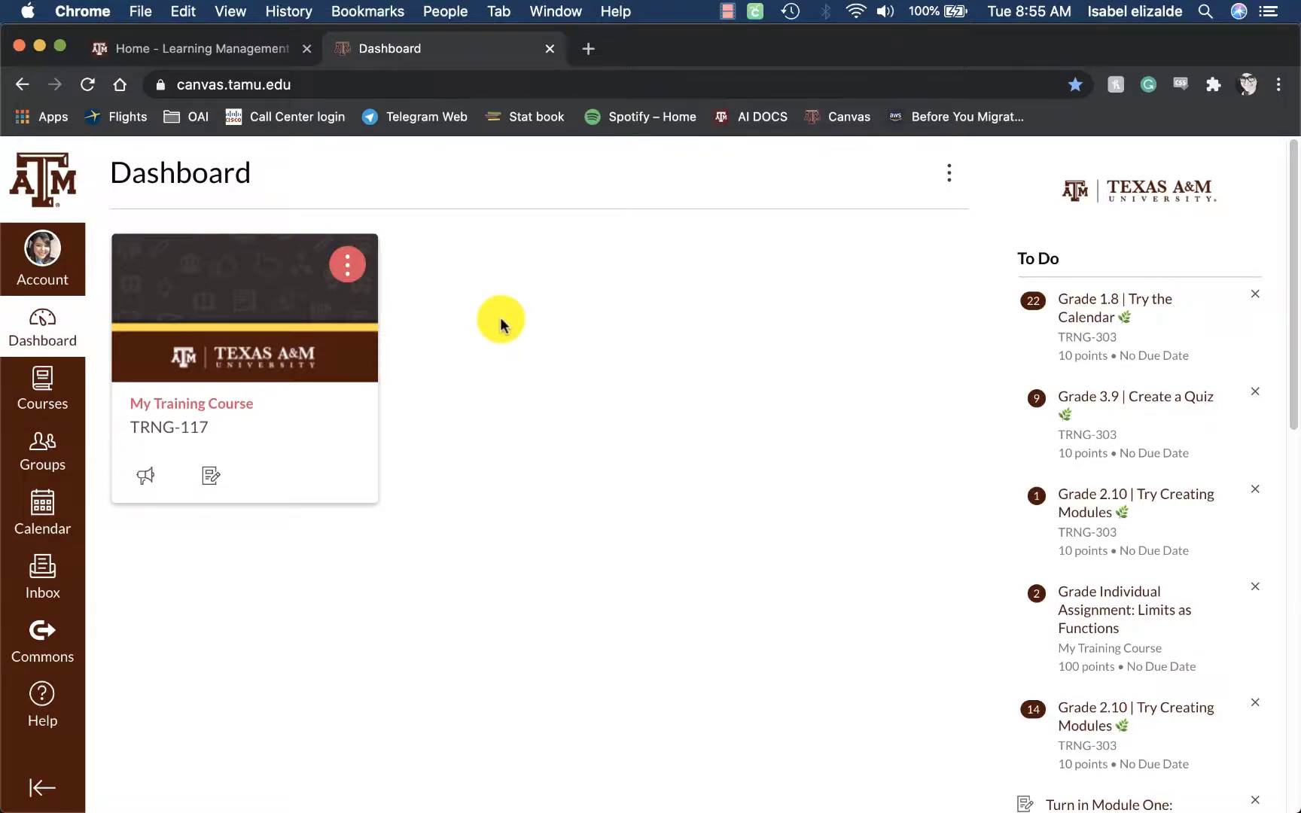
pyautogui.moveTo(41, 257)
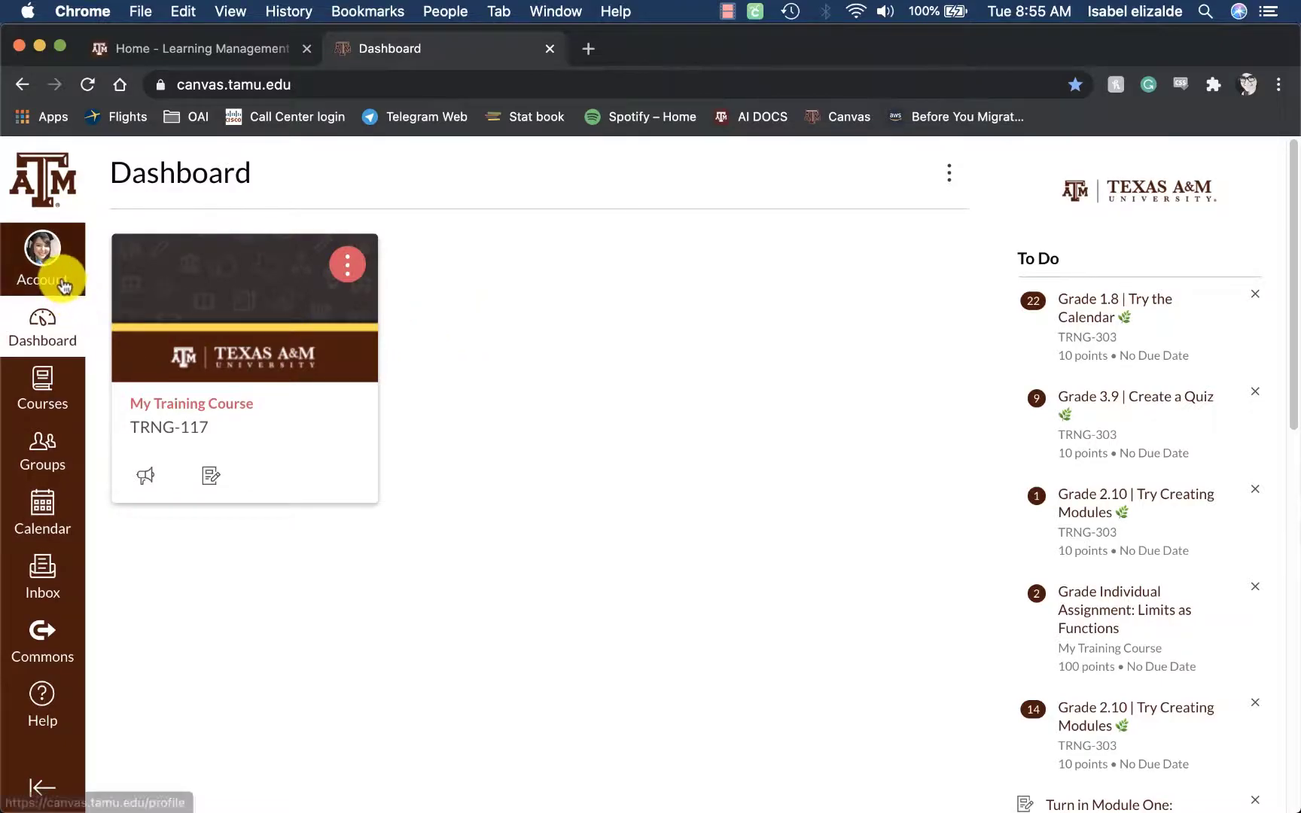
pyautogui.click(41, 249)
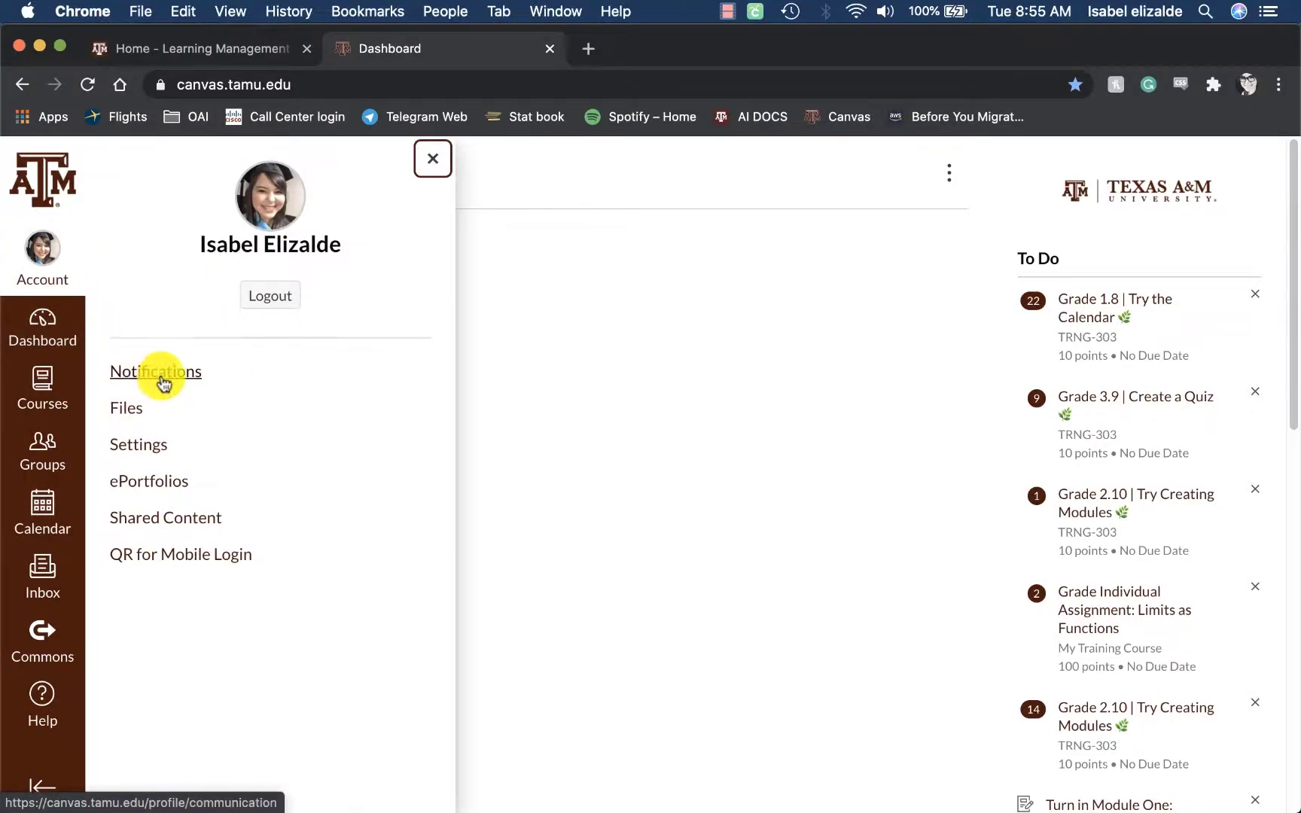
# Open Account Notifications and scroll through the email and push preferences table
pyautogui.click(156, 371)
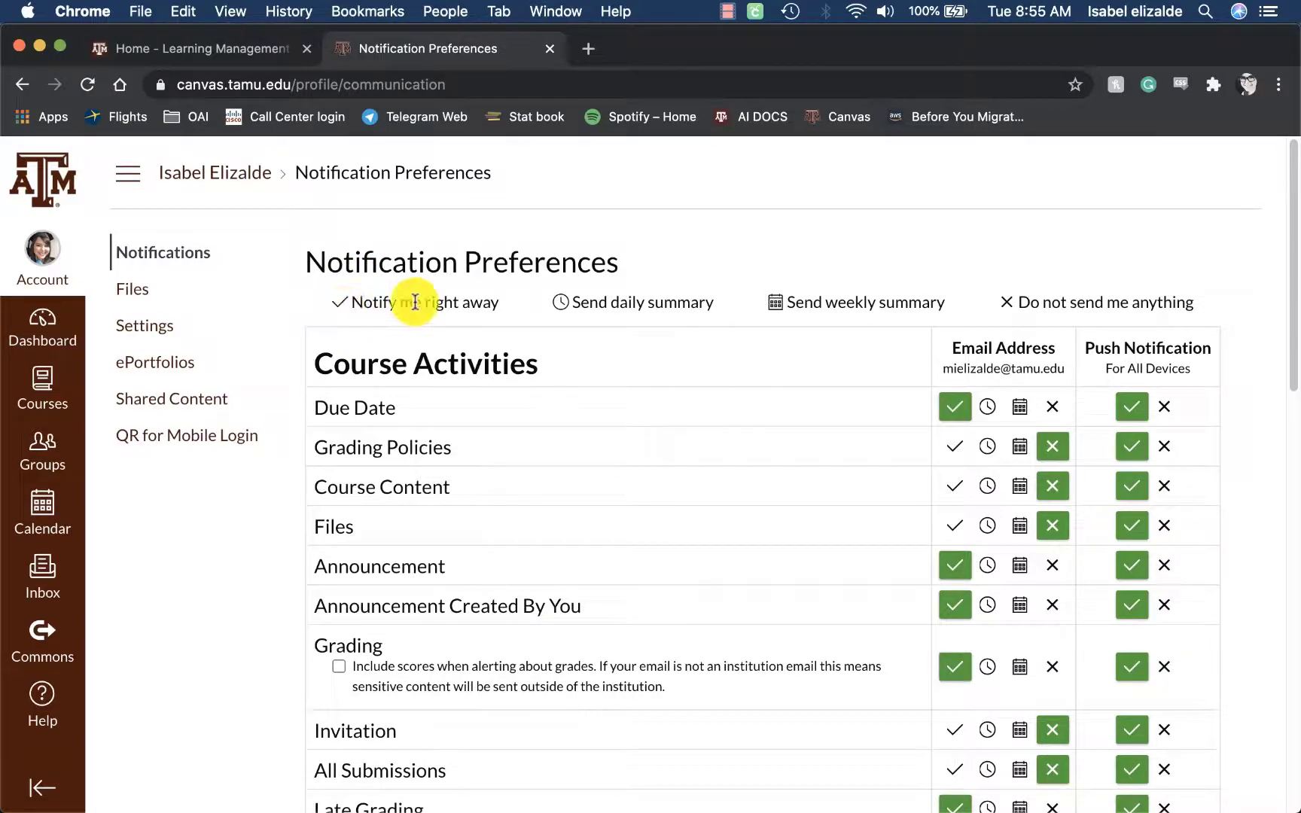
pyautogui.moveTo(556, 310)
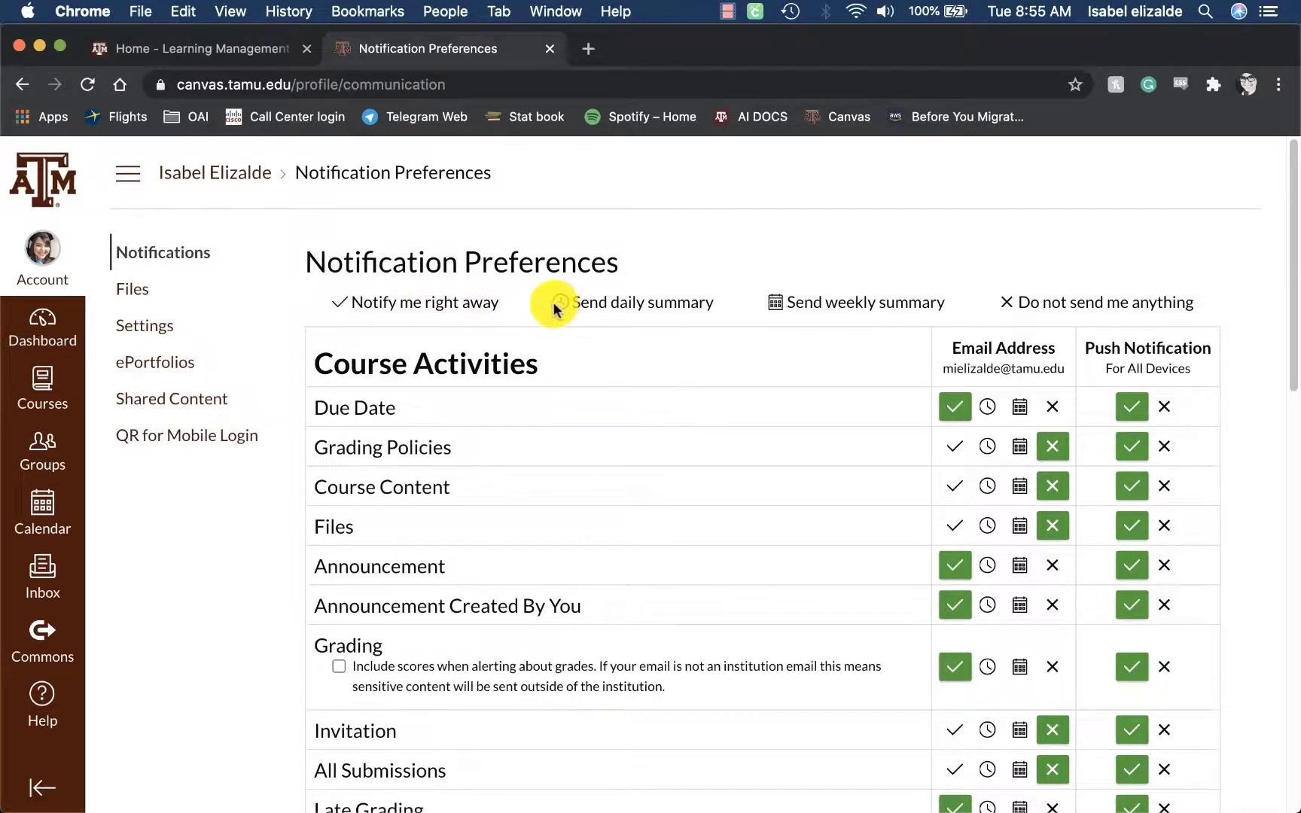
pyautogui.moveTo(720, 314)
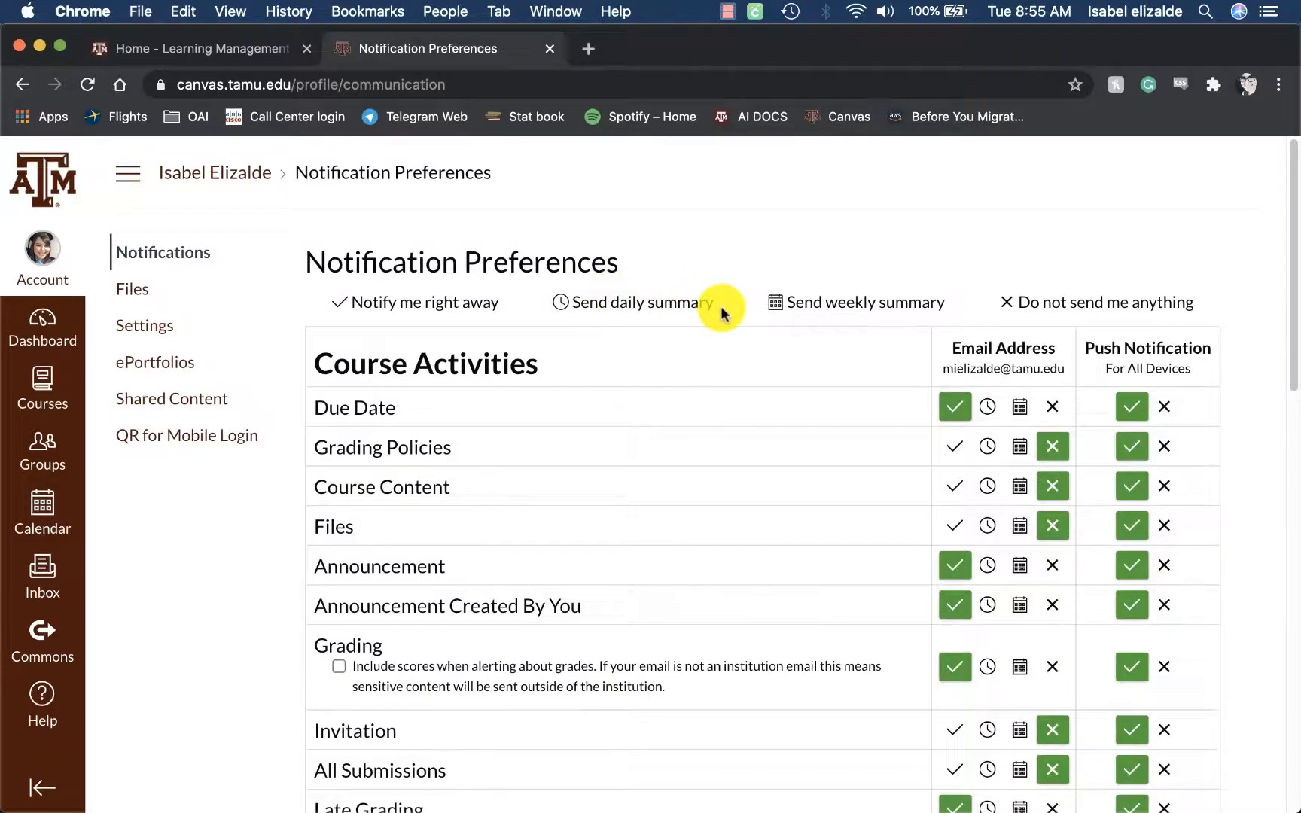
pyautogui.moveTo(953, 308)
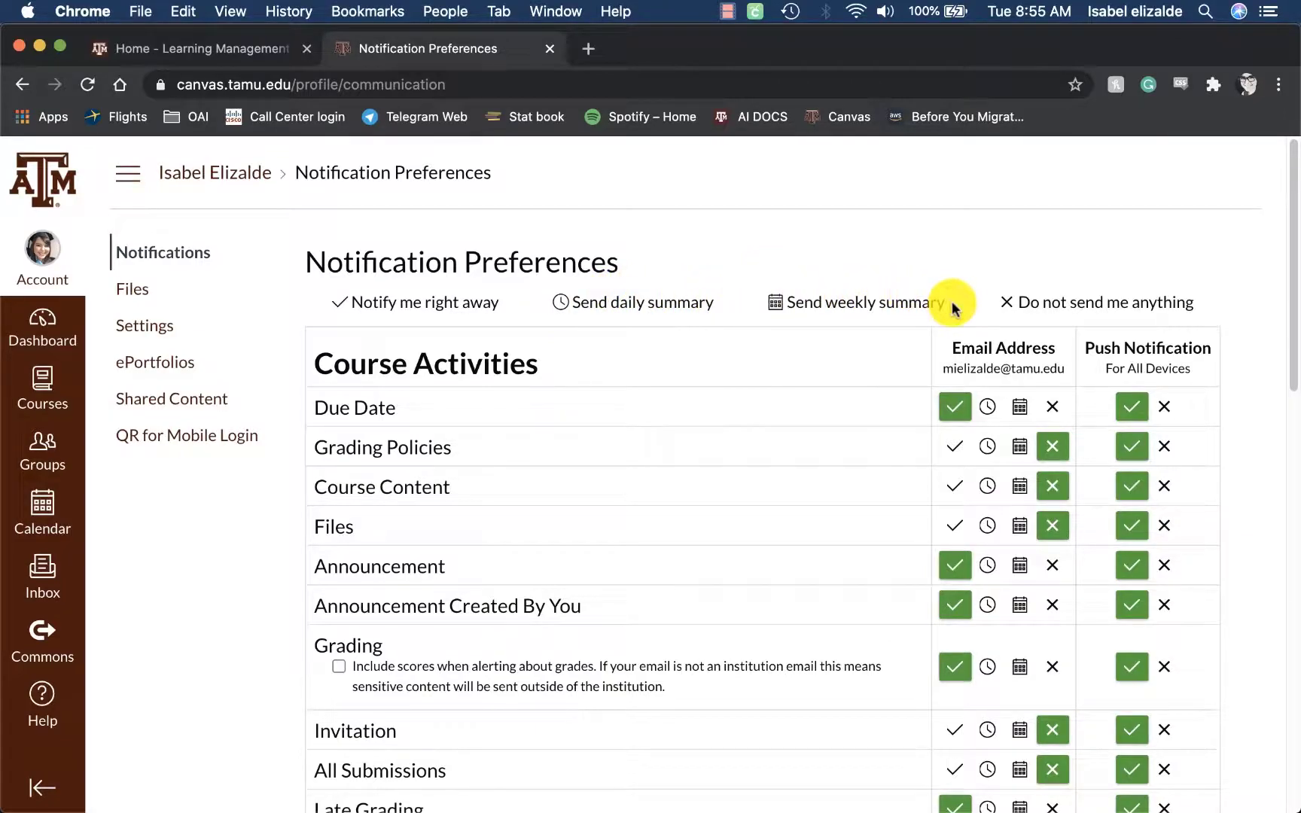
pyautogui.moveTo(1160, 280)
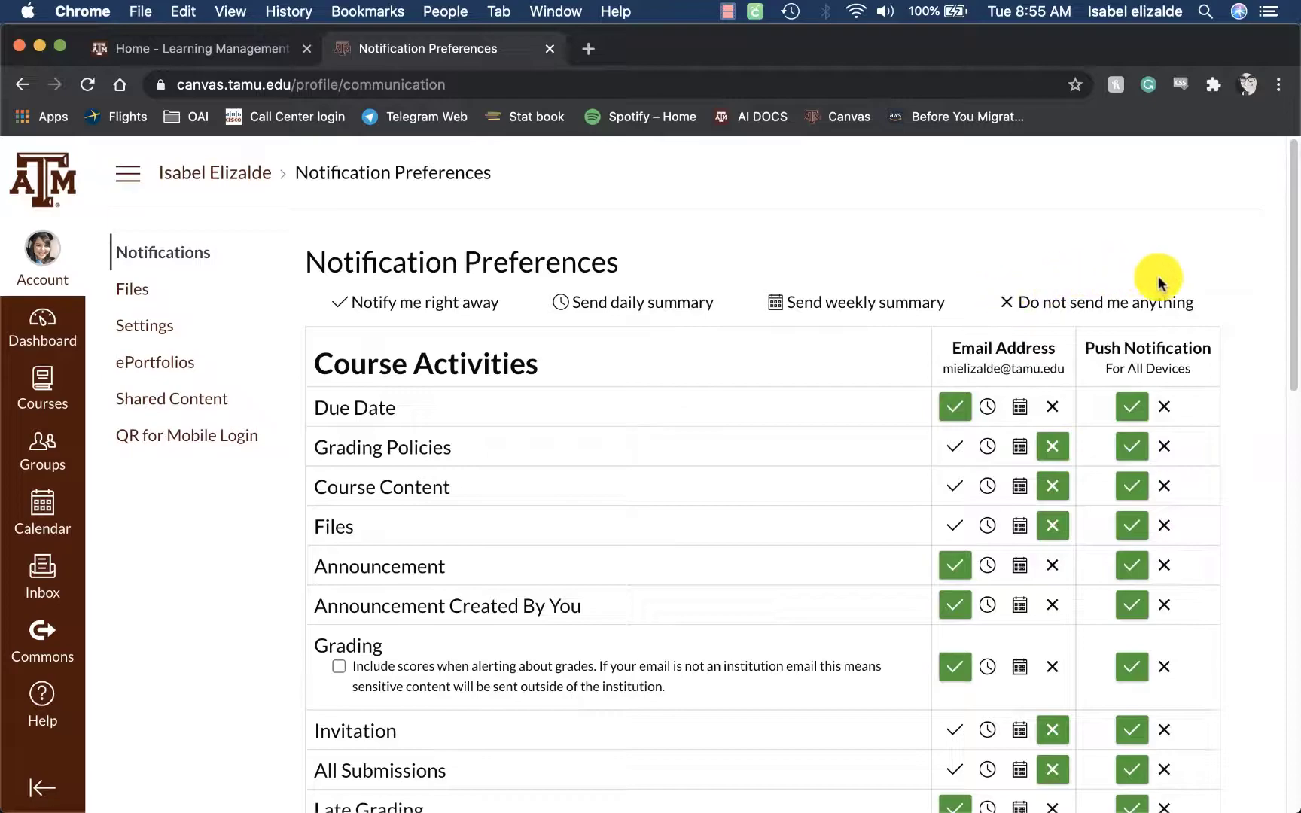
pyautogui.scroll(-3)
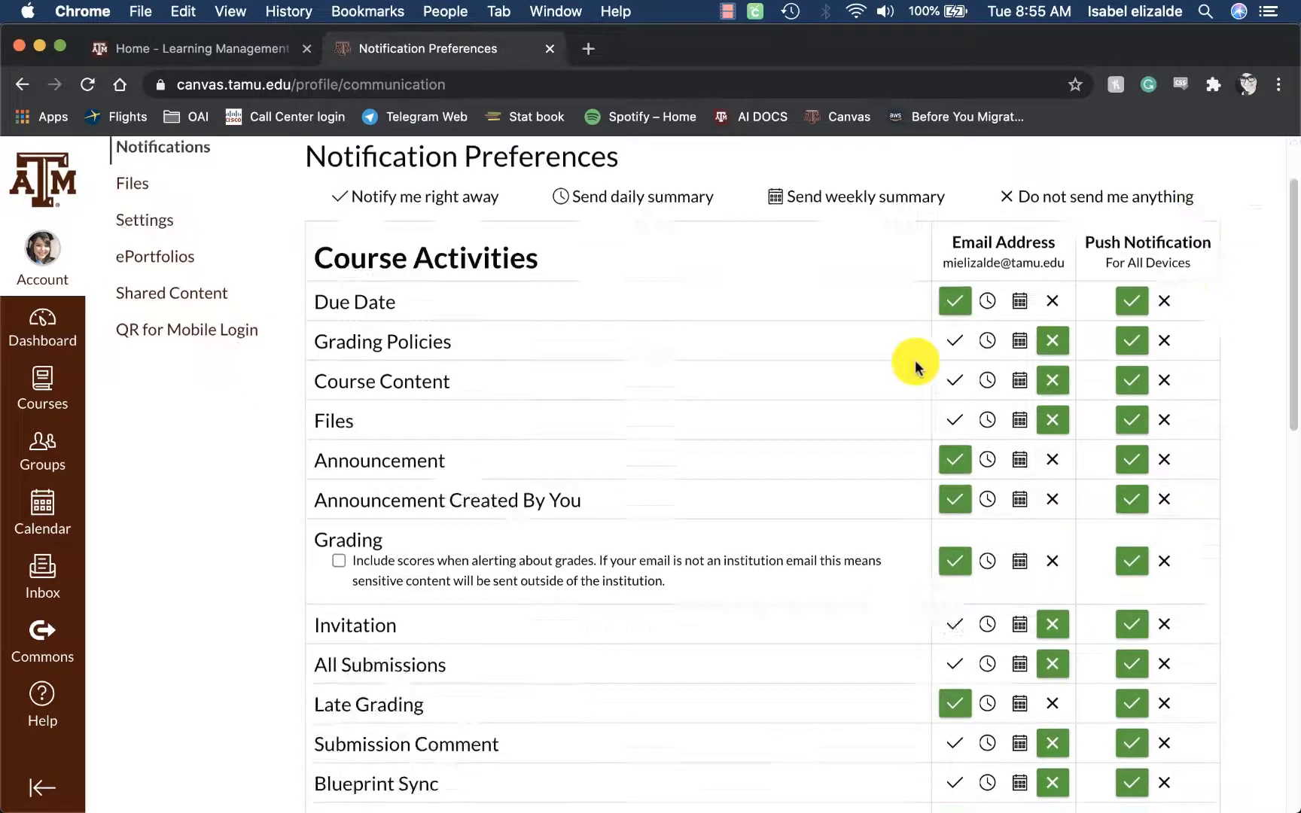
pyautogui.moveTo(917, 340)
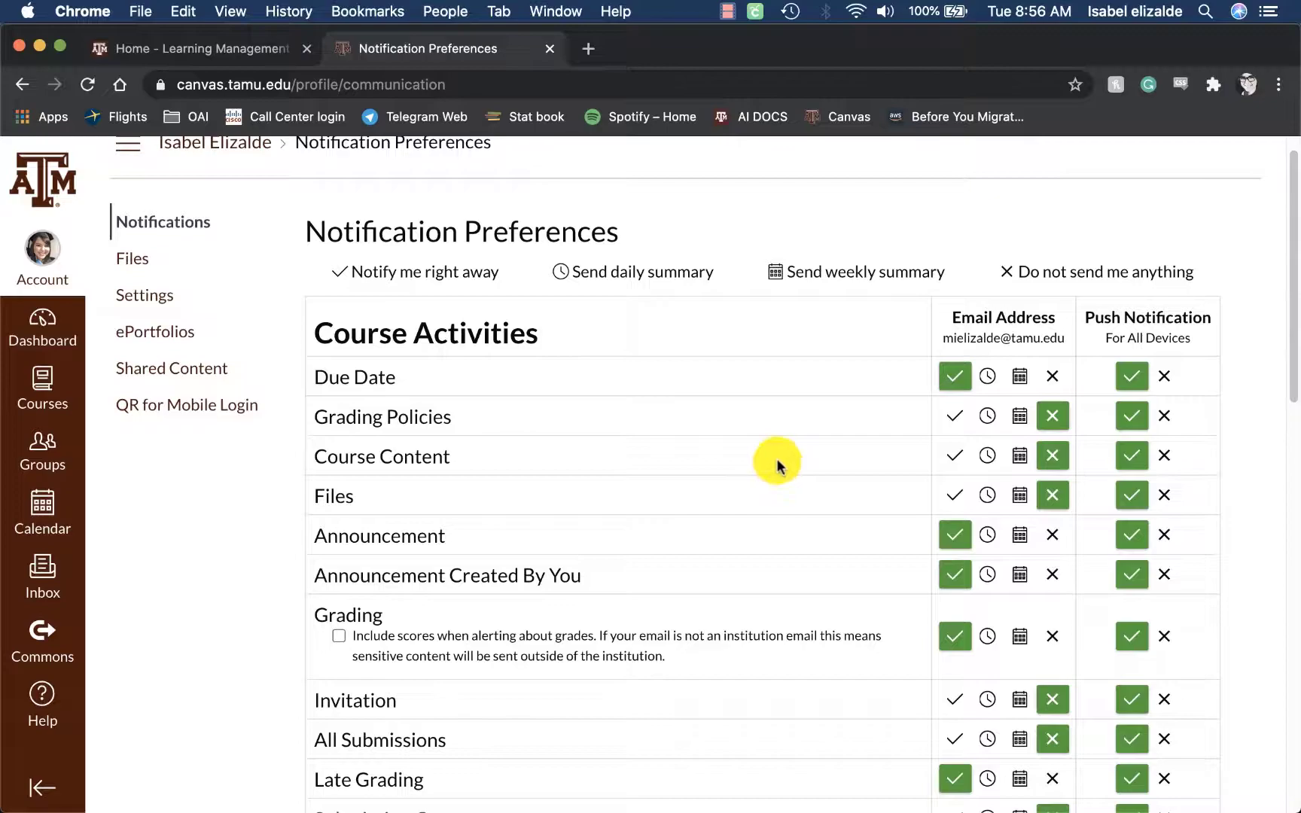
pyautogui.moveTo(775, 415)
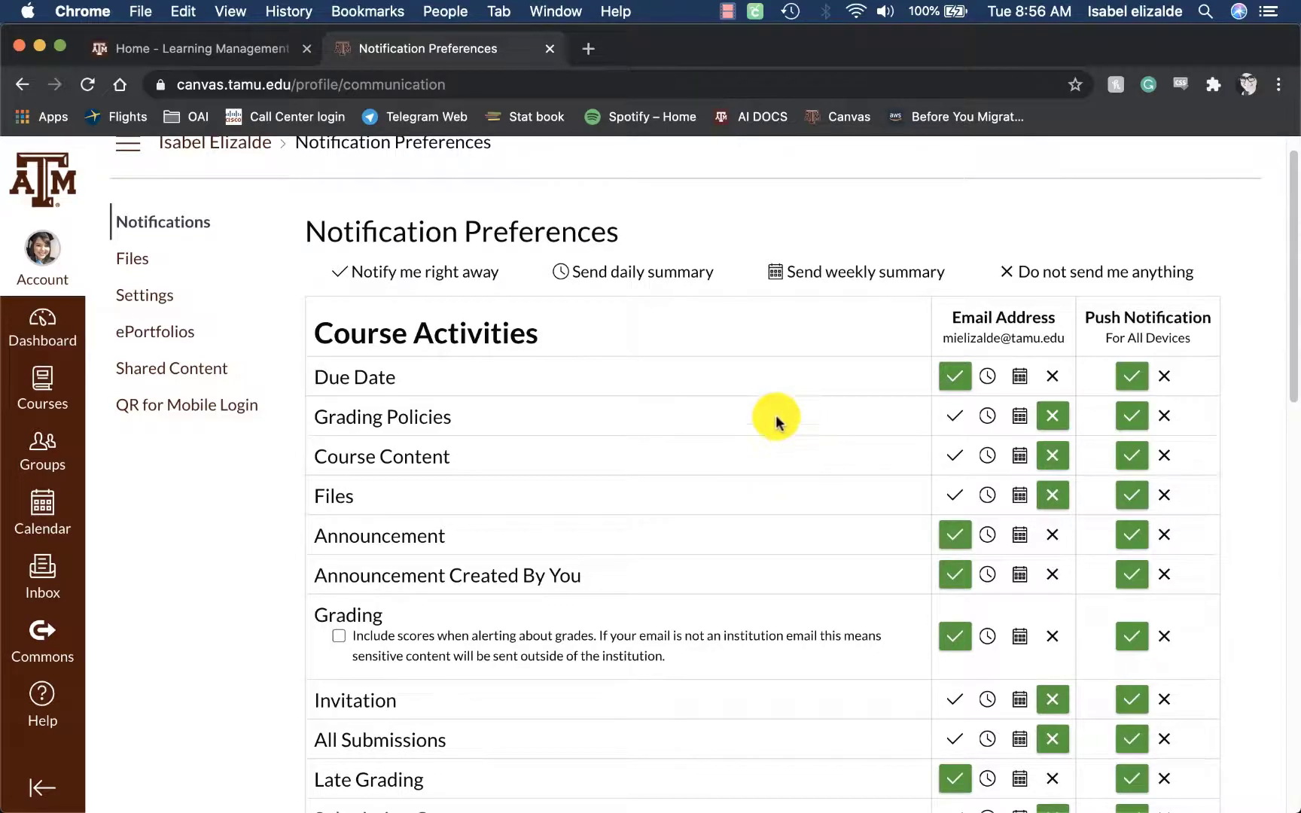
pyautogui.moveTo(886, 473)
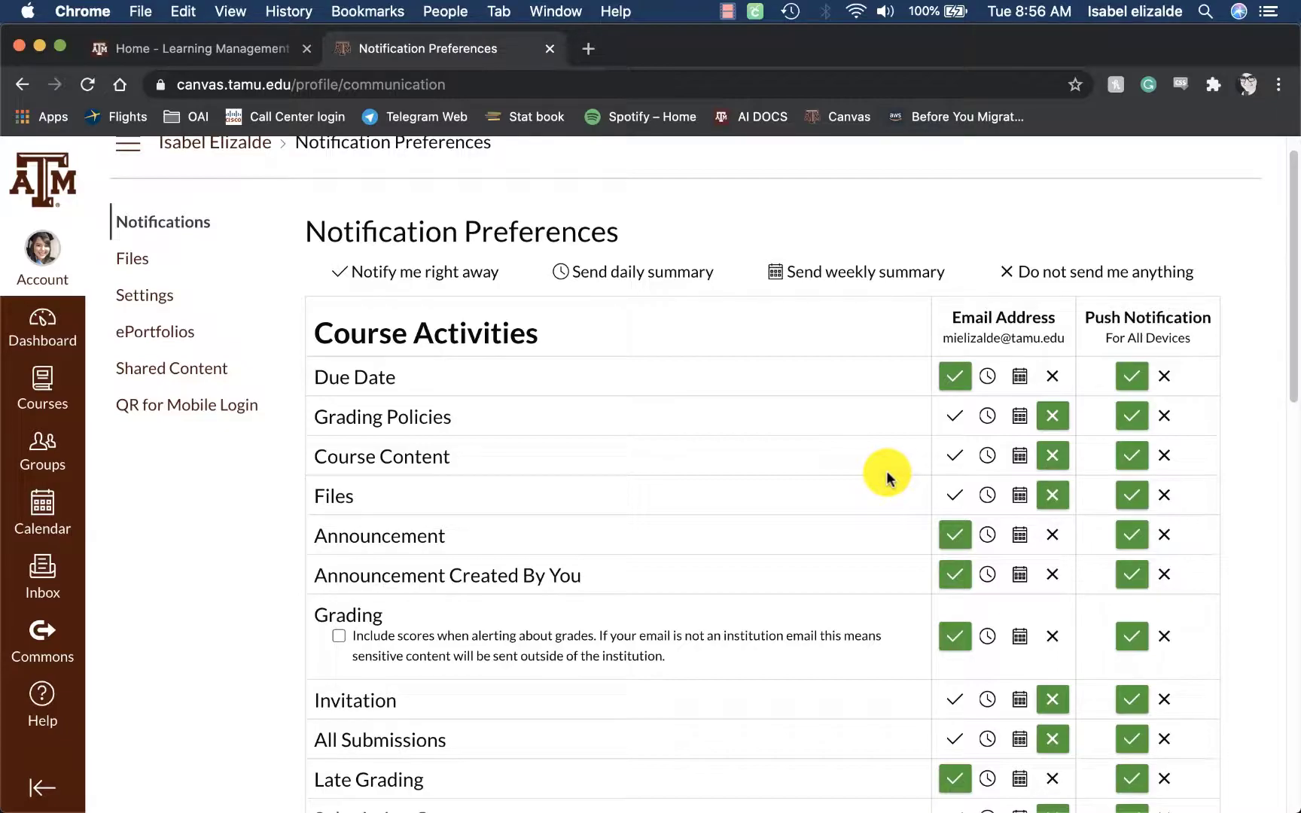
# Scroll to the Announcement Created By You row and set email to weekly summary
pyautogui.scroll(-3)
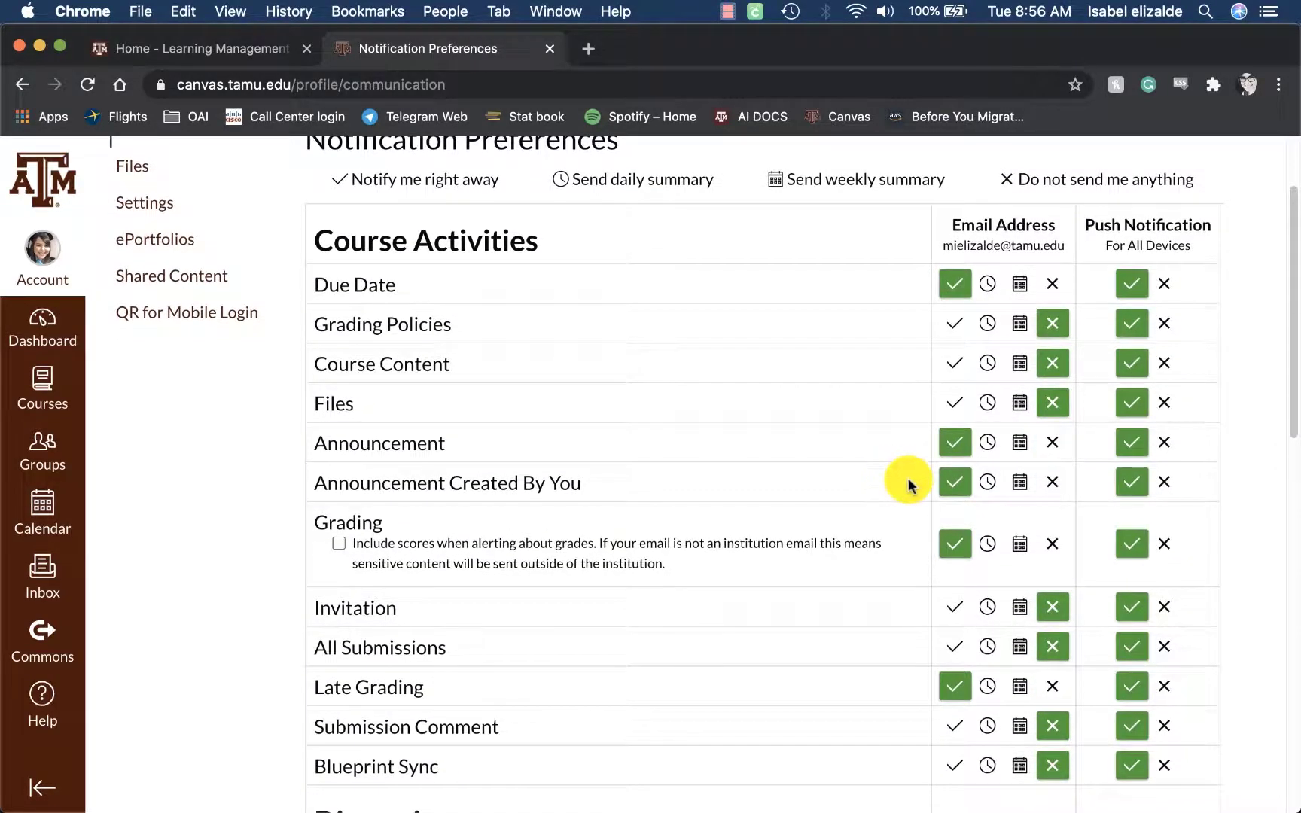
pyautogui.moveTo(571, 490)
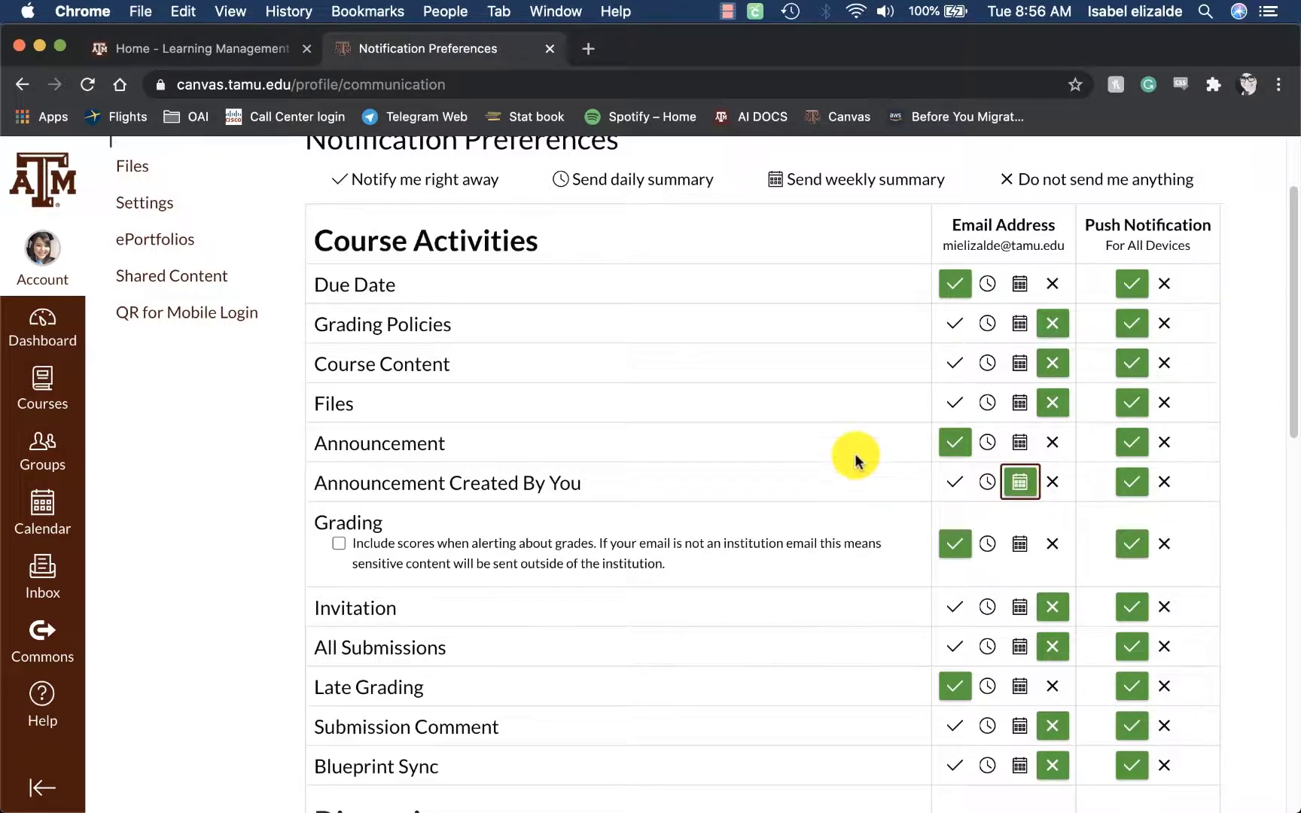
pyautogui.scroll(3)
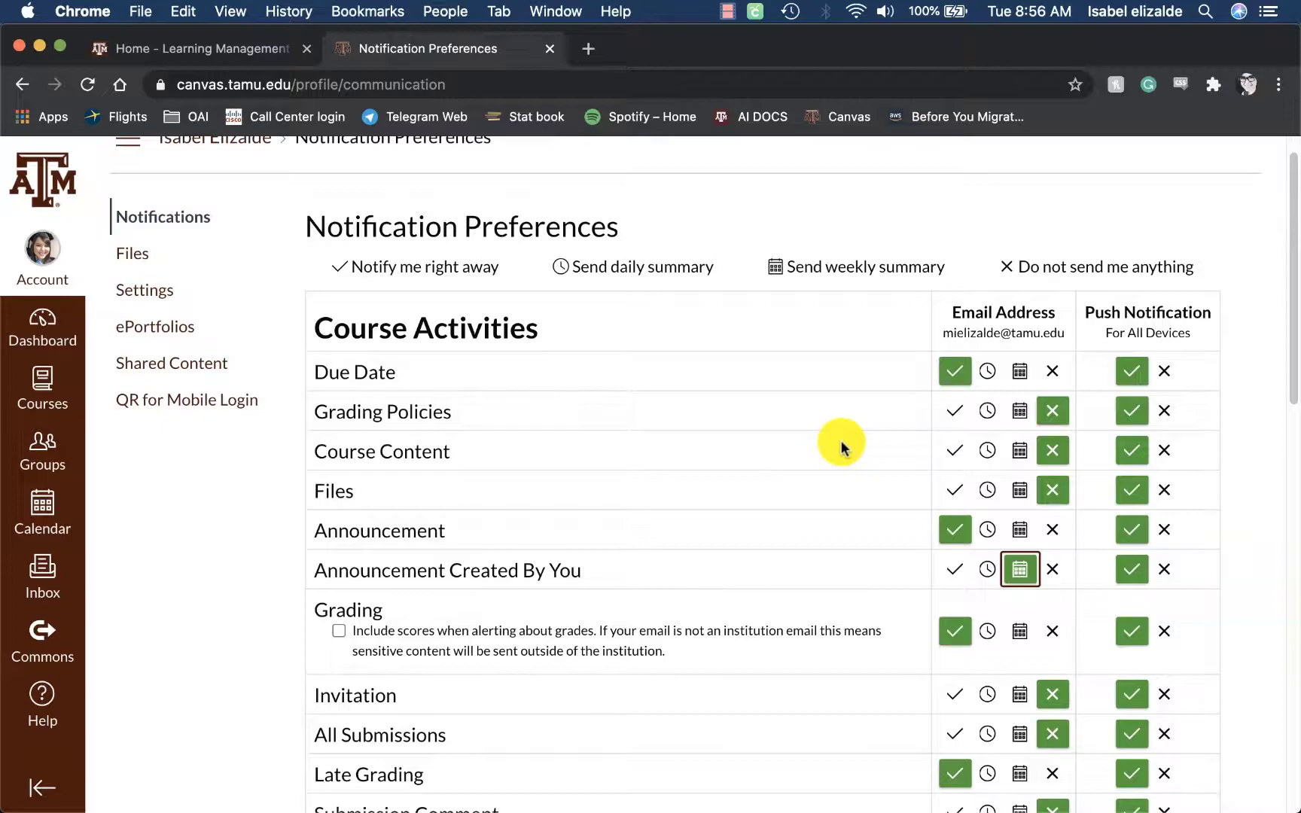
pyautogui.moveTo(283, 428)
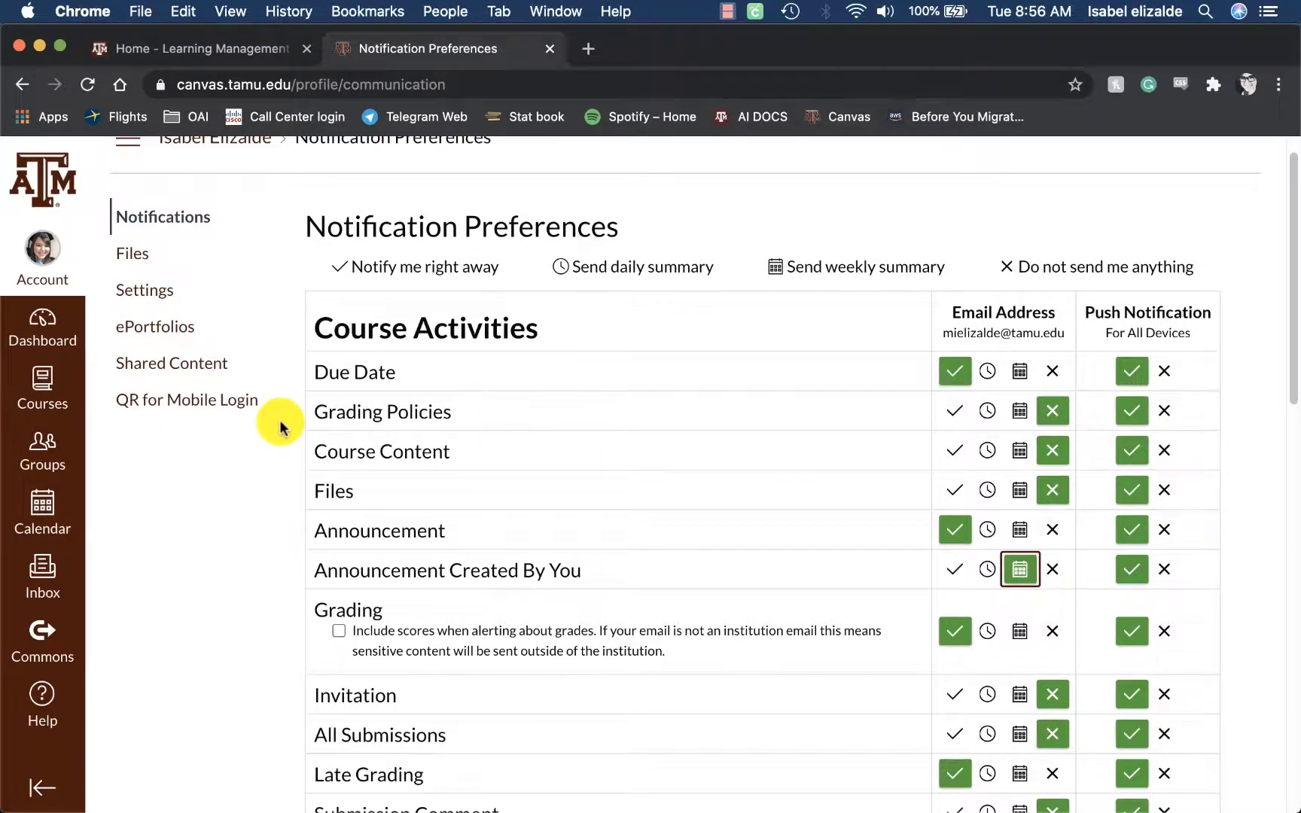
pyautogui.moveTo(42, 384)
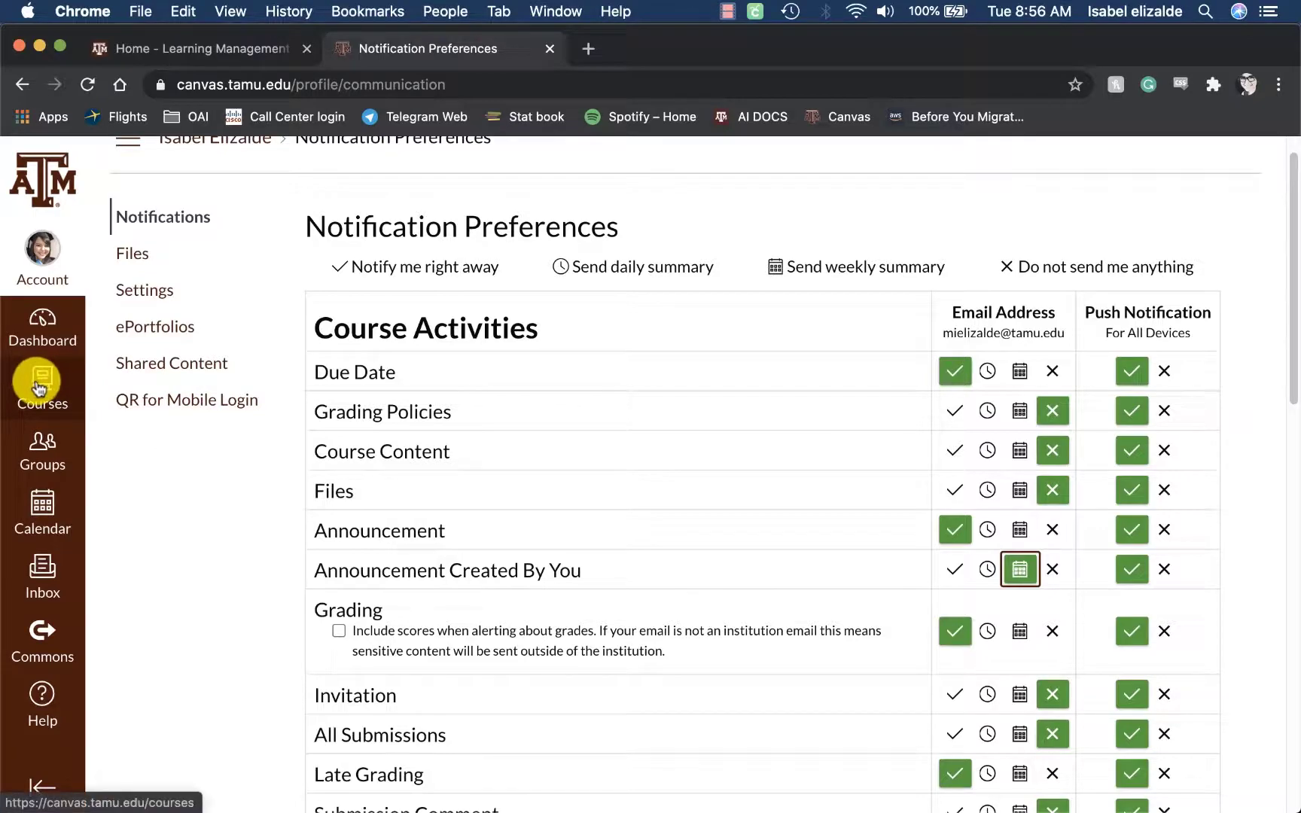
# Open My Training Course from the Courses list
pyautogui.click(42, 386)
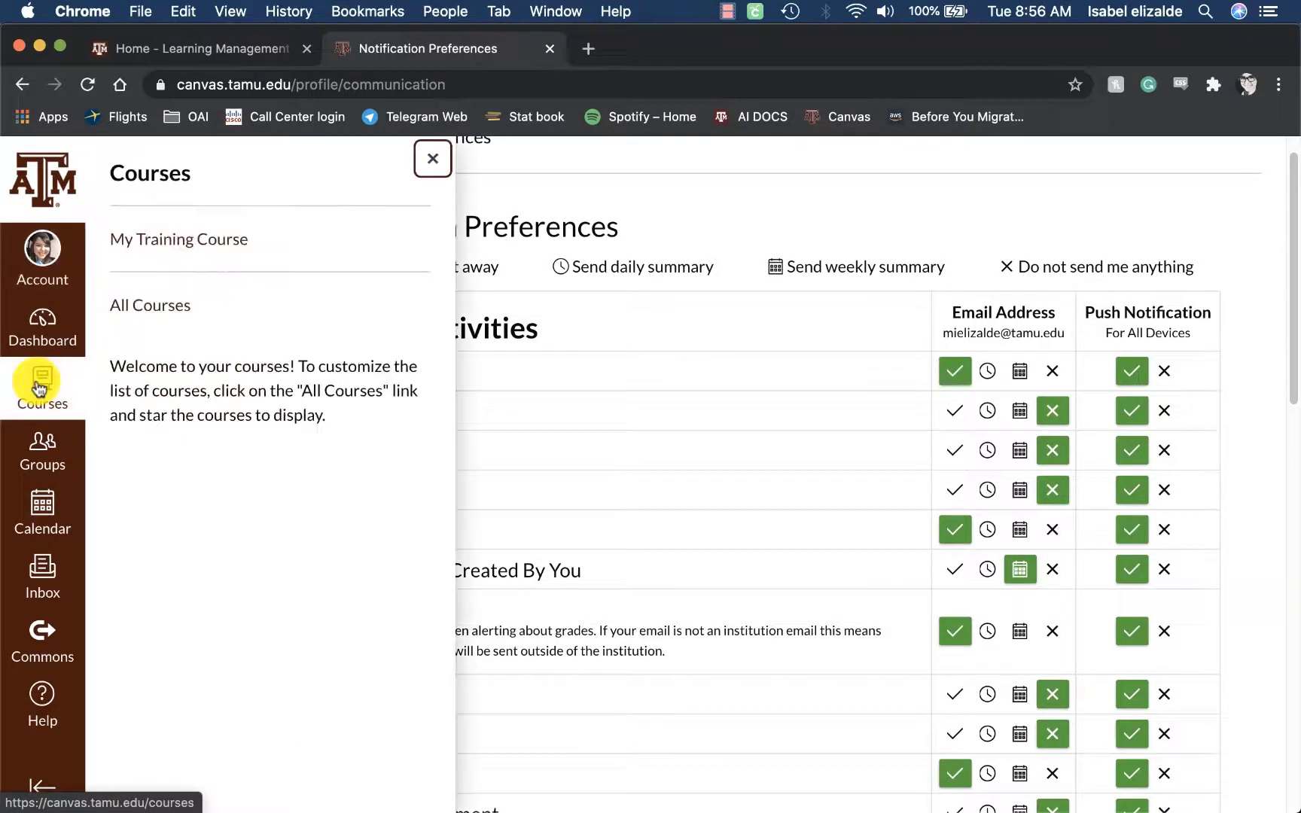
pyautogui.moveTo(178, 239)
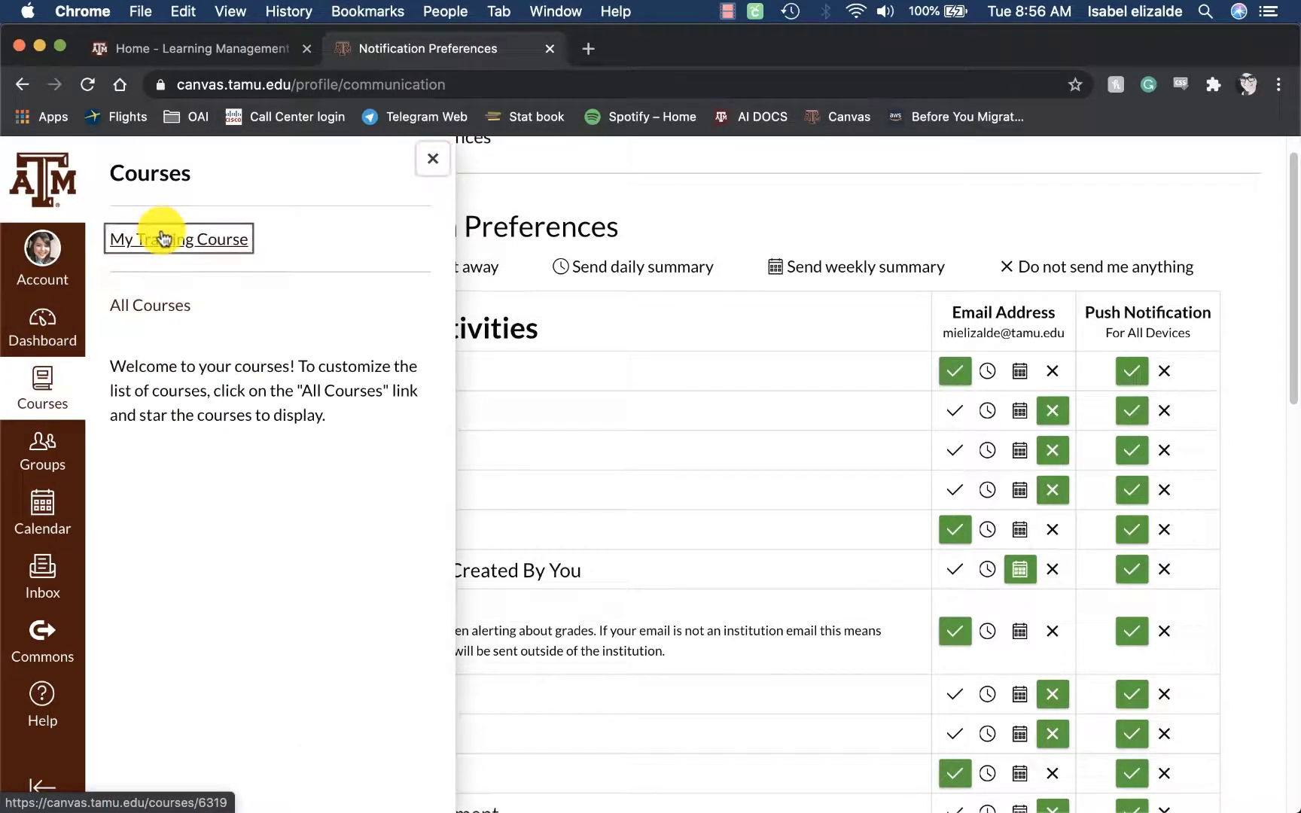
pyautogui.click(178, 239)
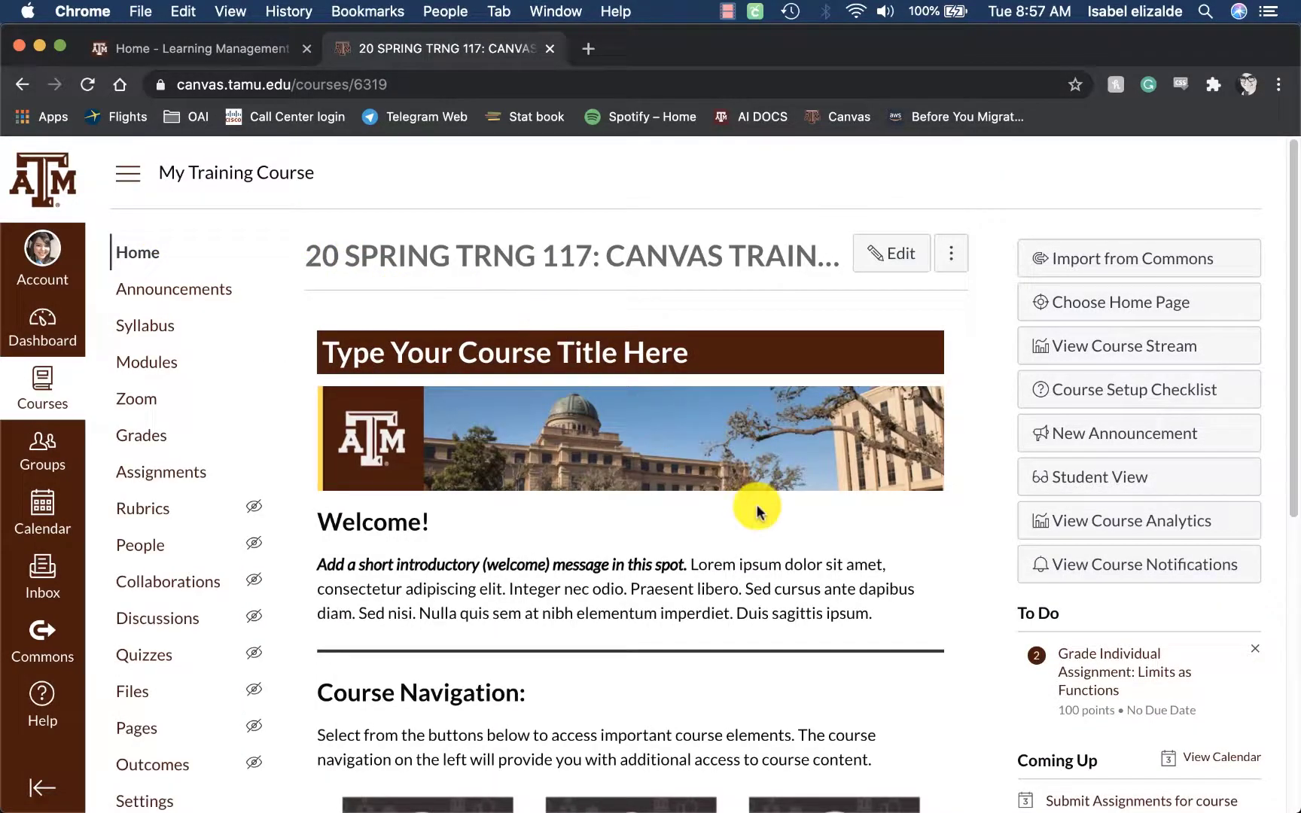
pyautogui.click(1138, 564)
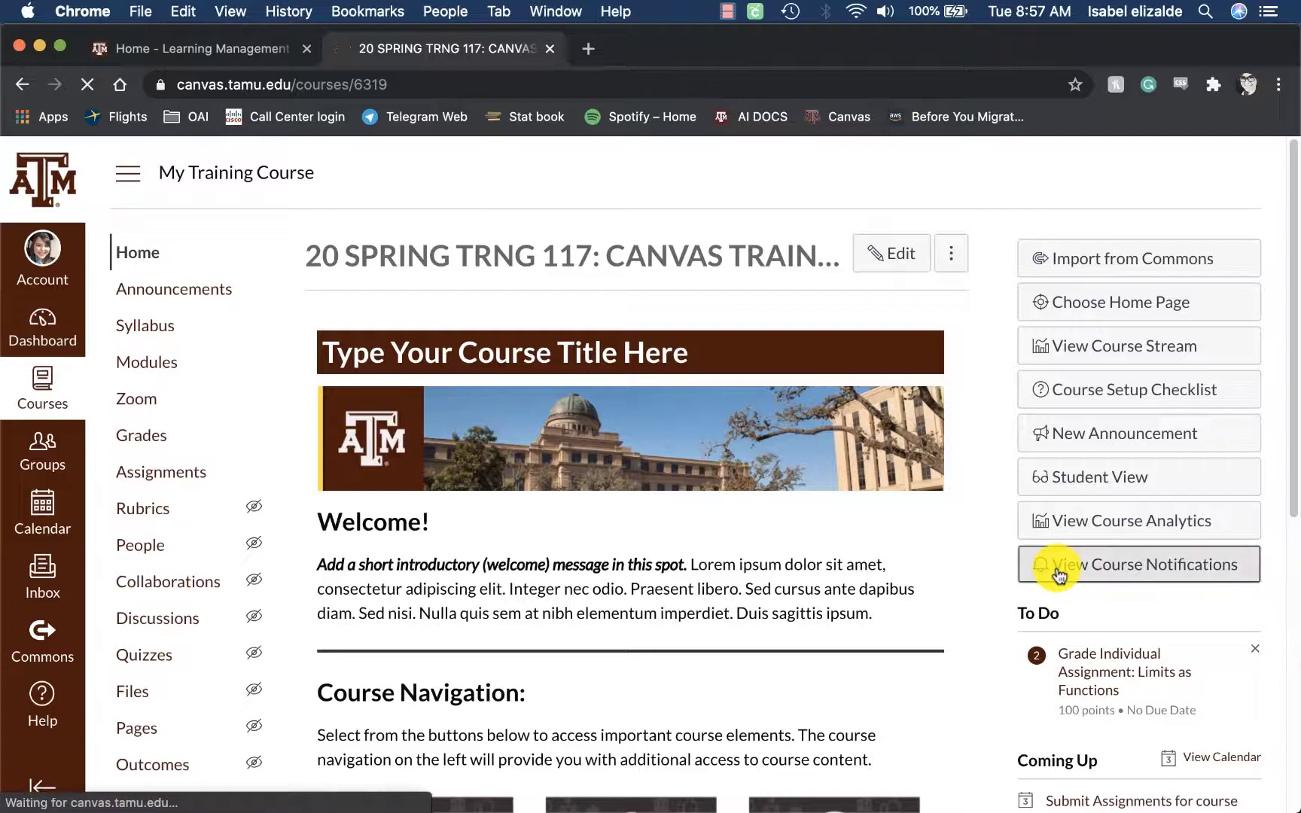
# Open View Course Notifications and scroll down to the Course Activities list
pyautogui.click(1137, 564)
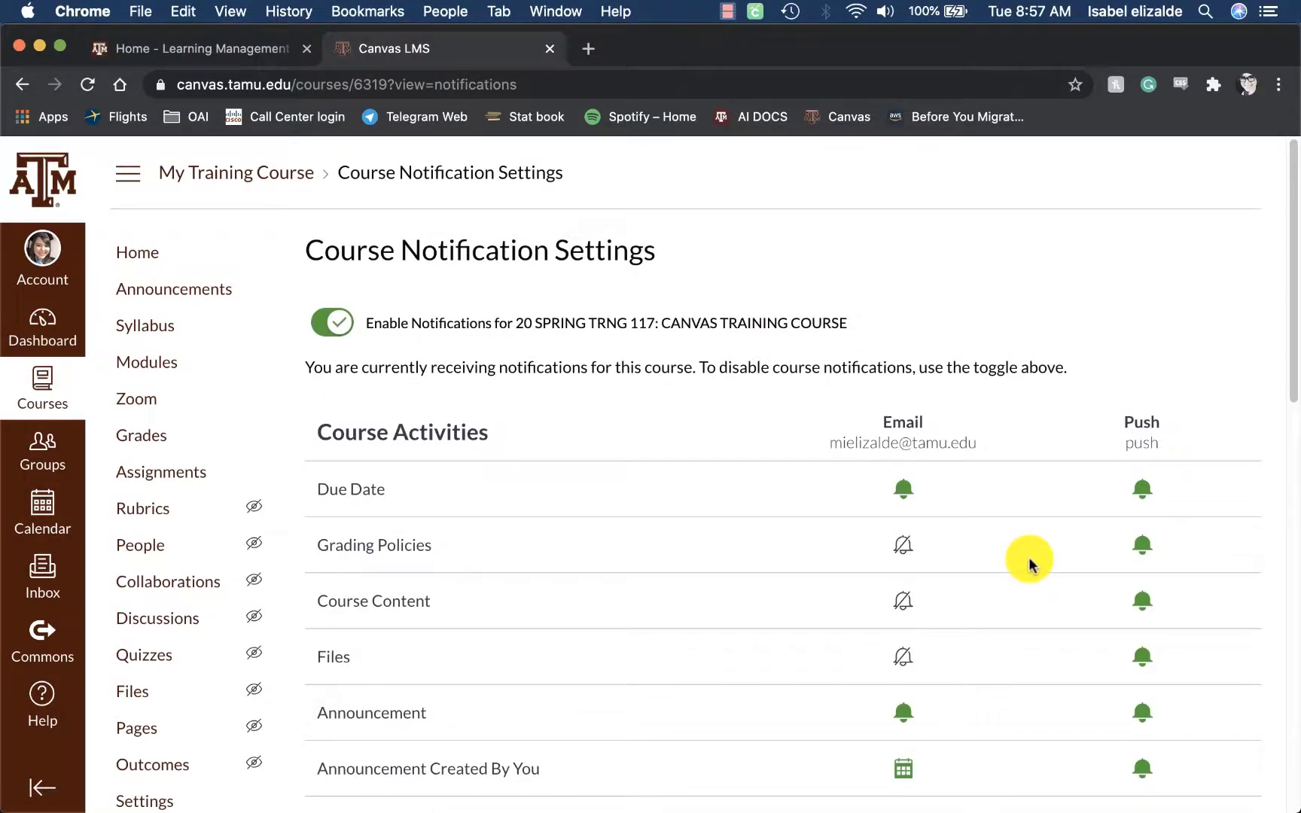
pyautogui.moveTo(1010, 547)
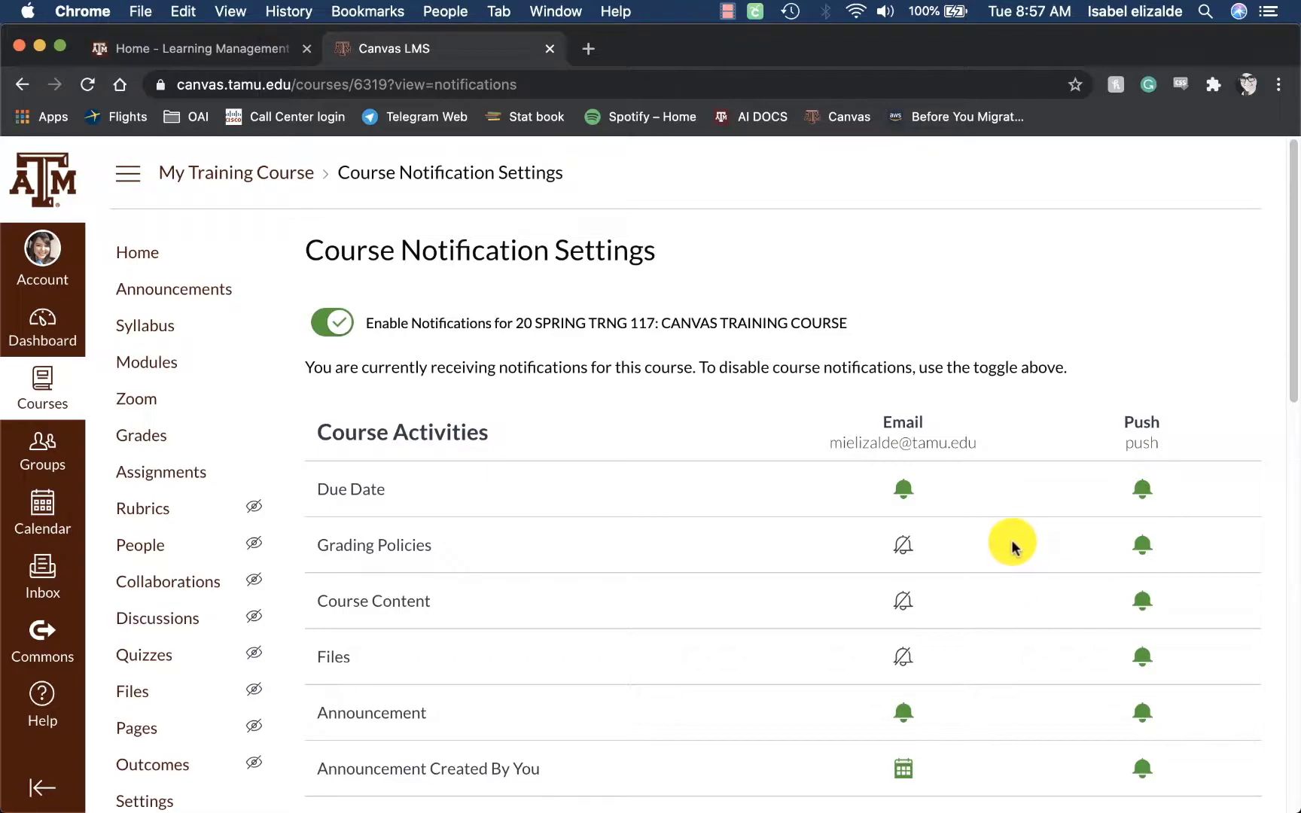
pyautogui.moveTo(982, 485)
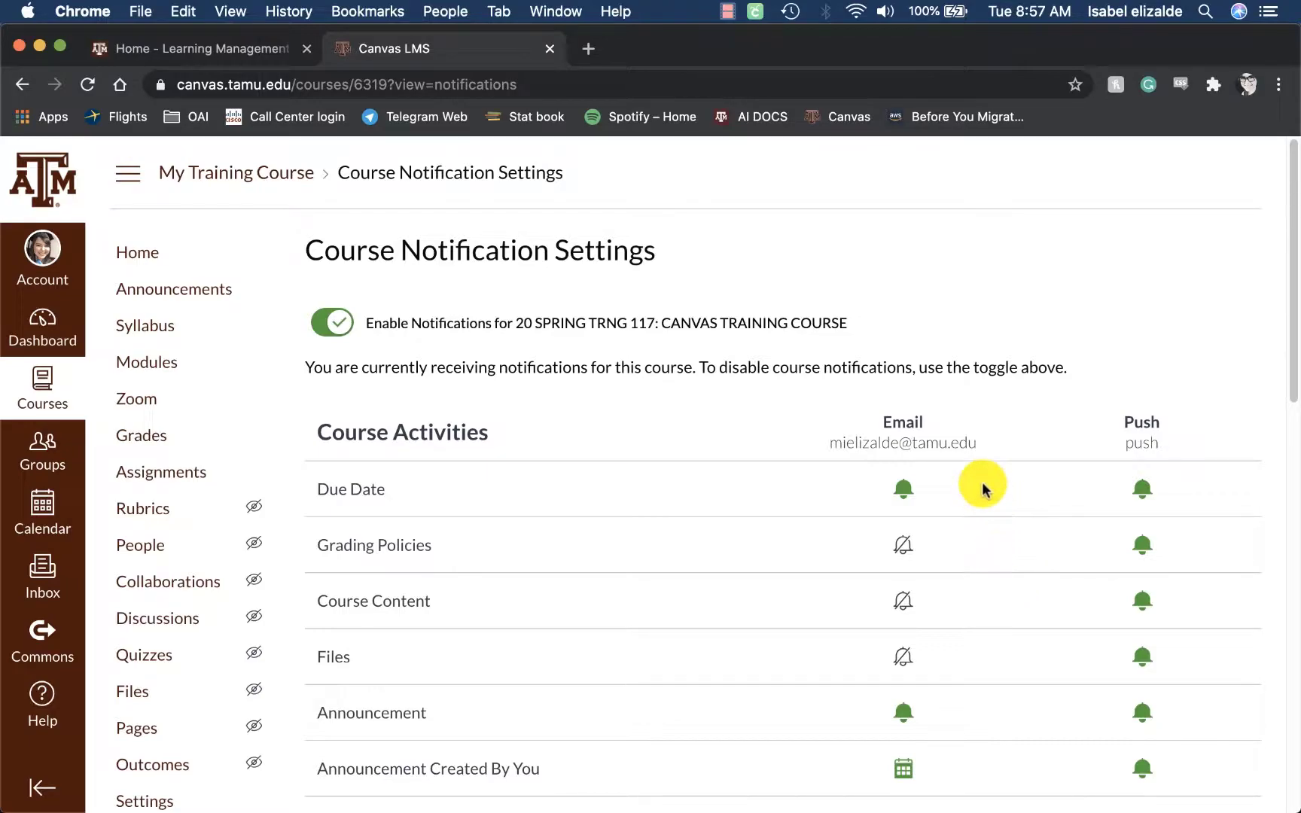
pyautogui.moveTo(949, 434)
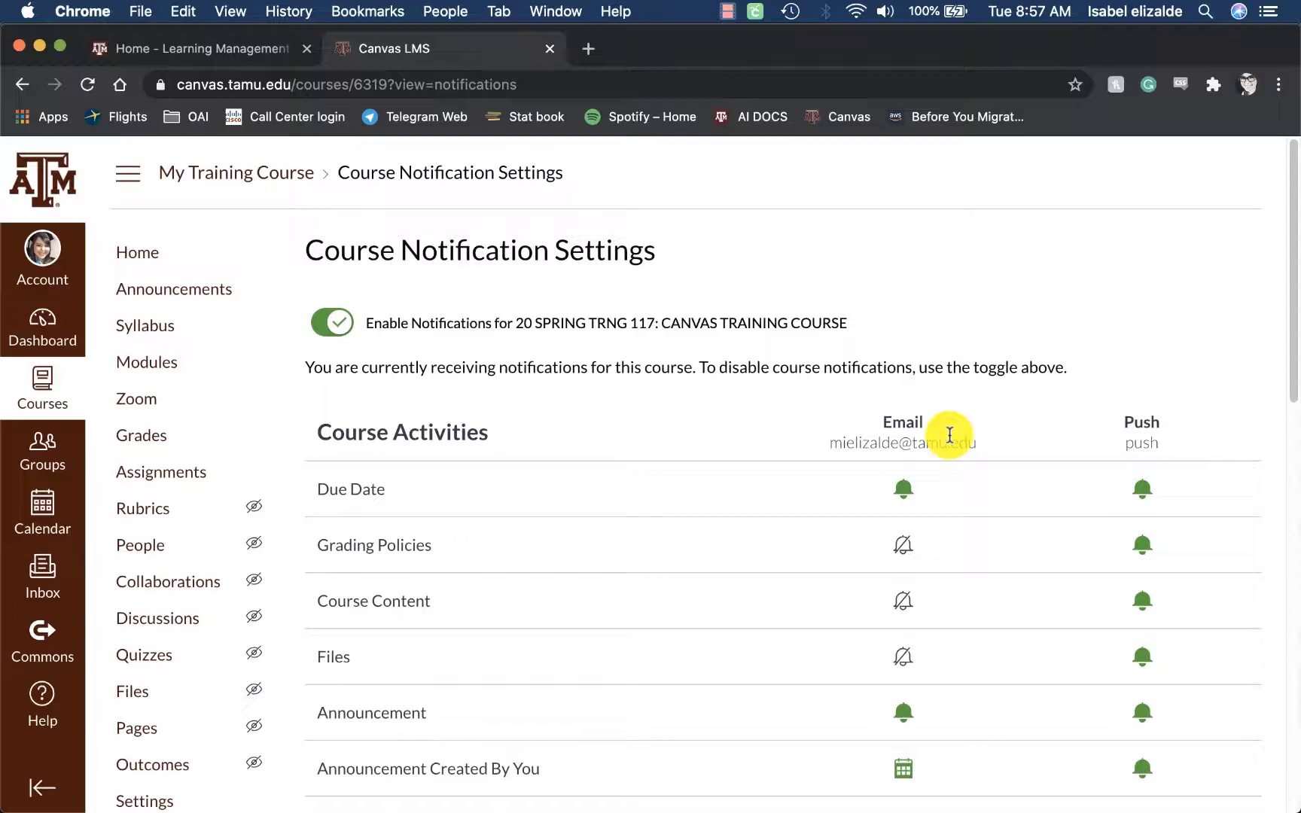
pyautogui.moveTo(397, 348)
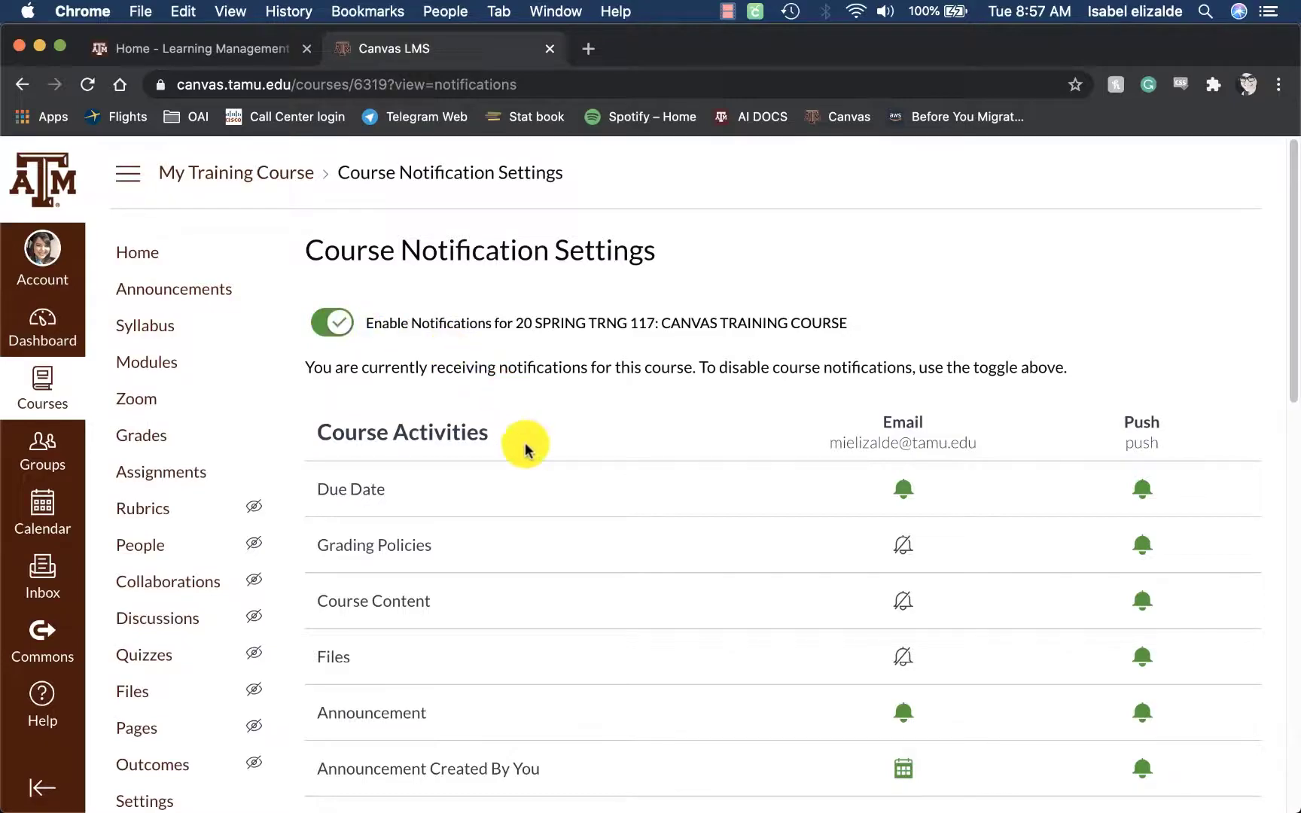
pyautogui.scroll(-3)
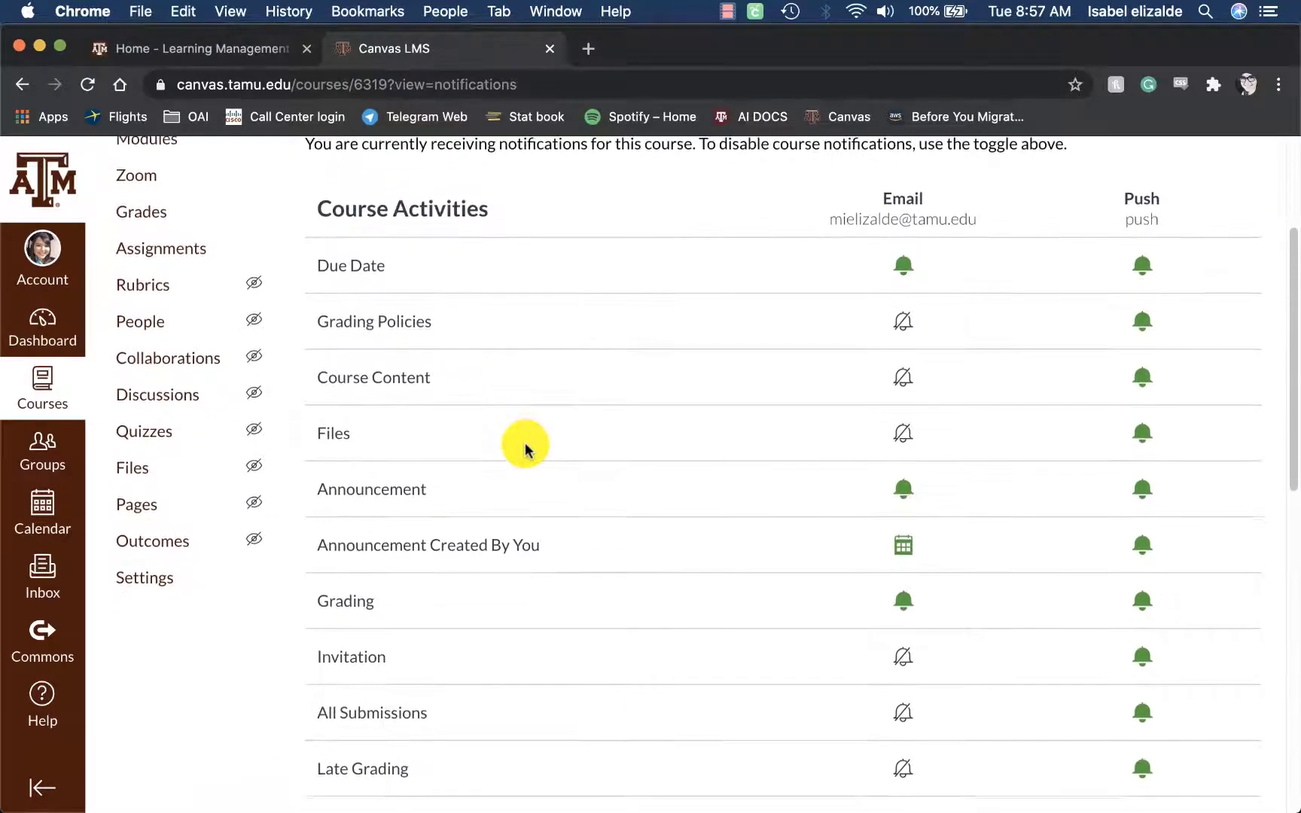
pyautogui.moveTo(488, 721)
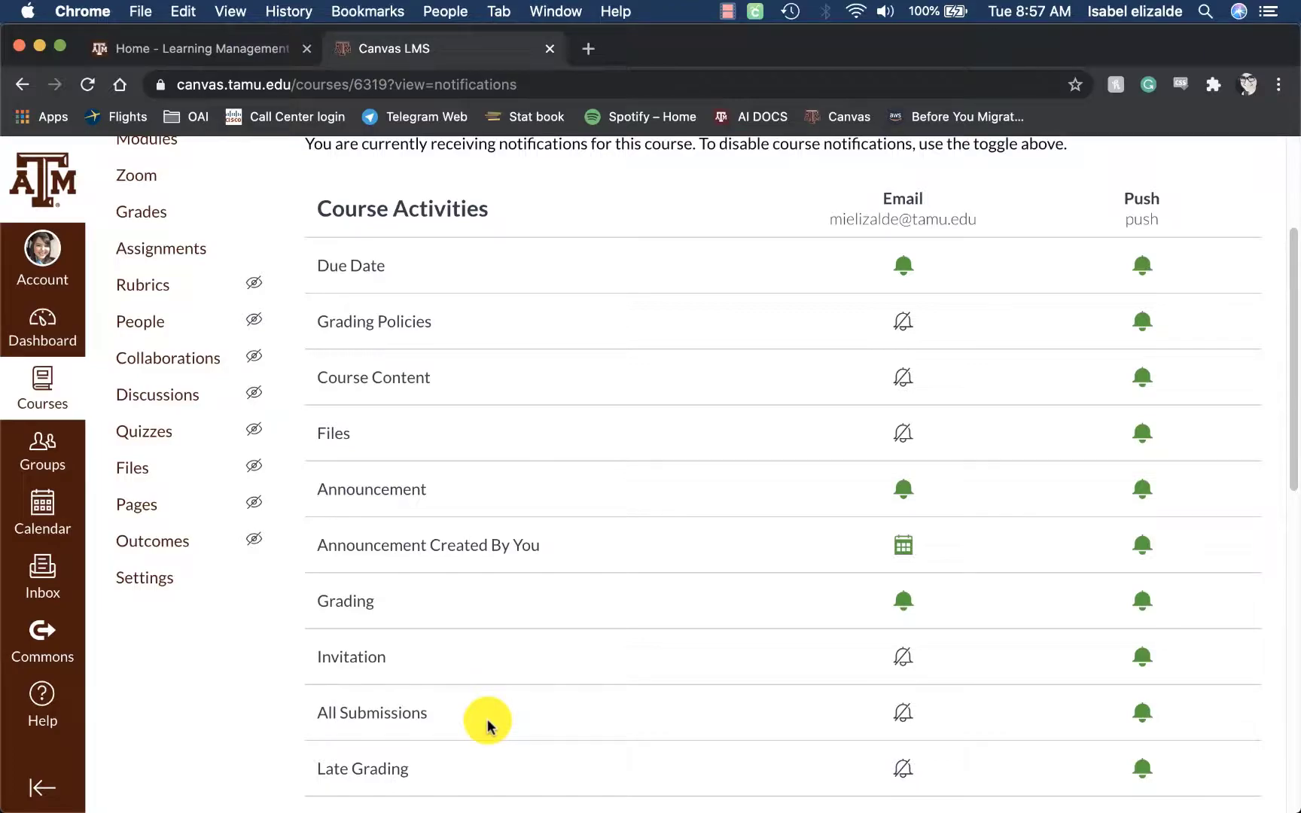
pyautogui.moveTo(859, 568)
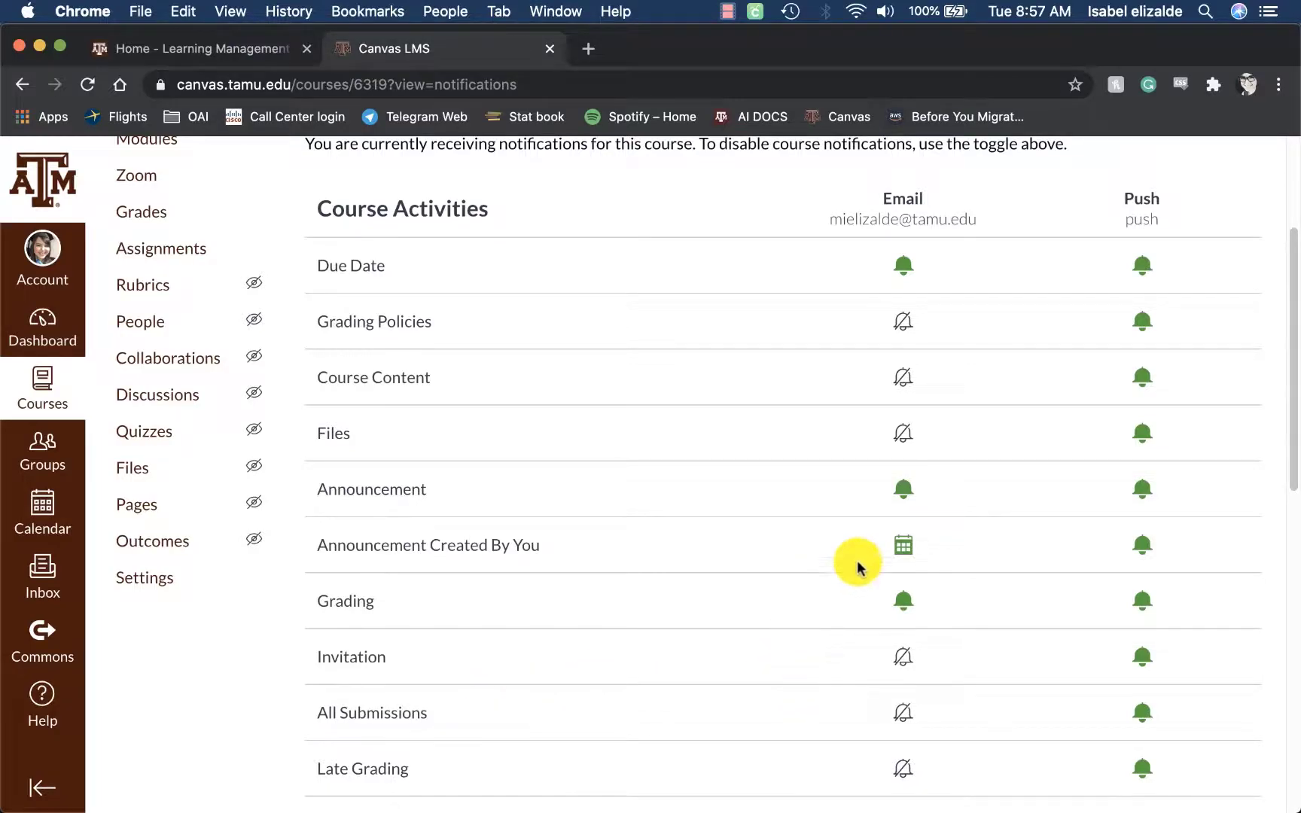
# Set Announcement Created By You email to Notifications off for this course
pyautogui.click(903, 544)
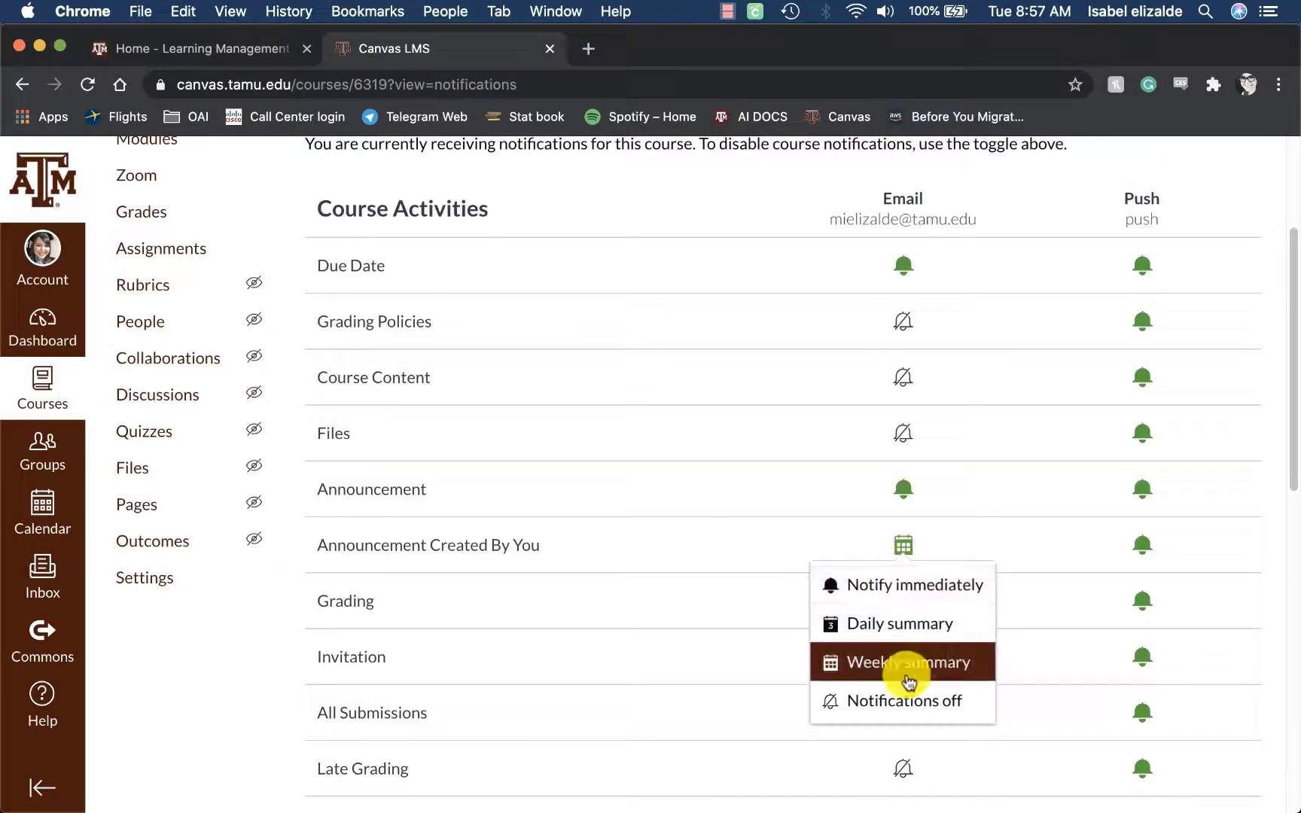
pyautogui.click(903, 701)
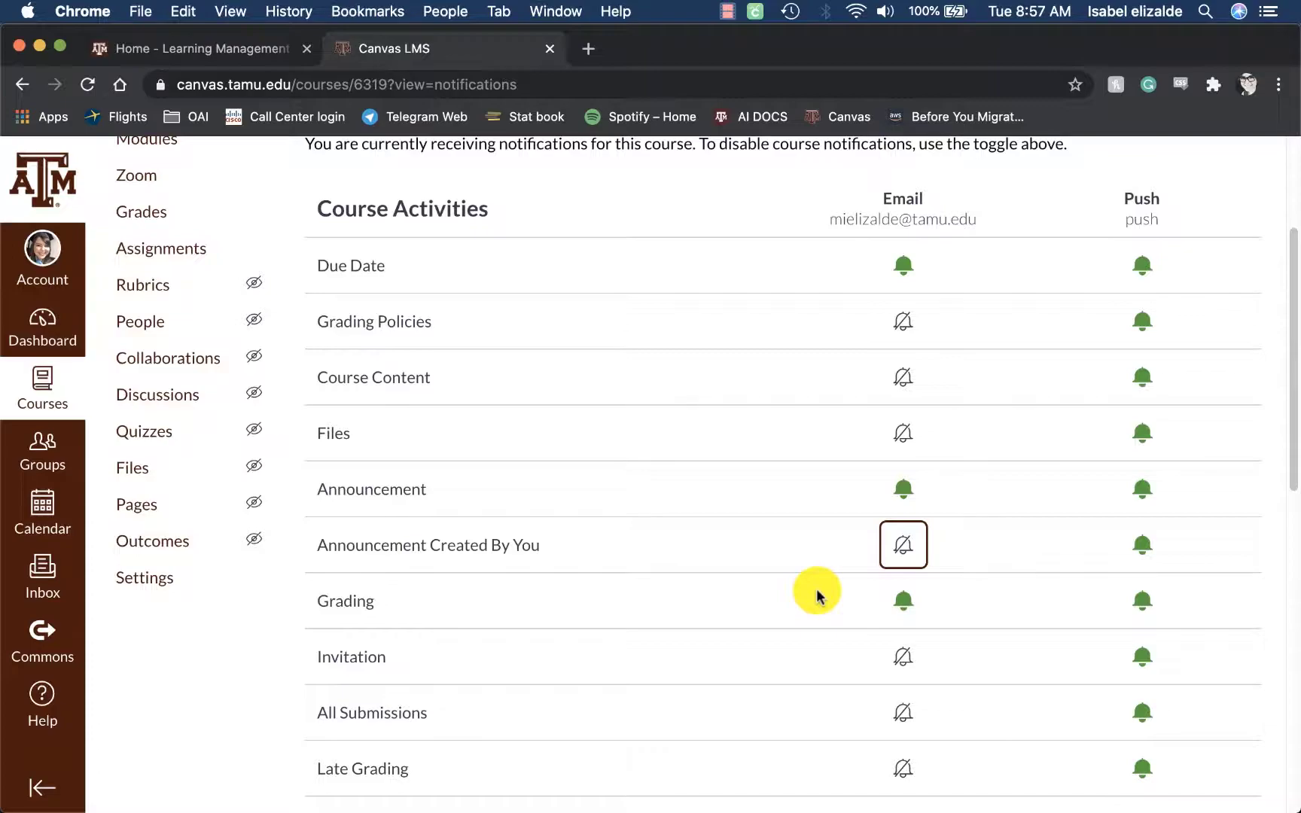
pyautogui.moveTo(790, 229)
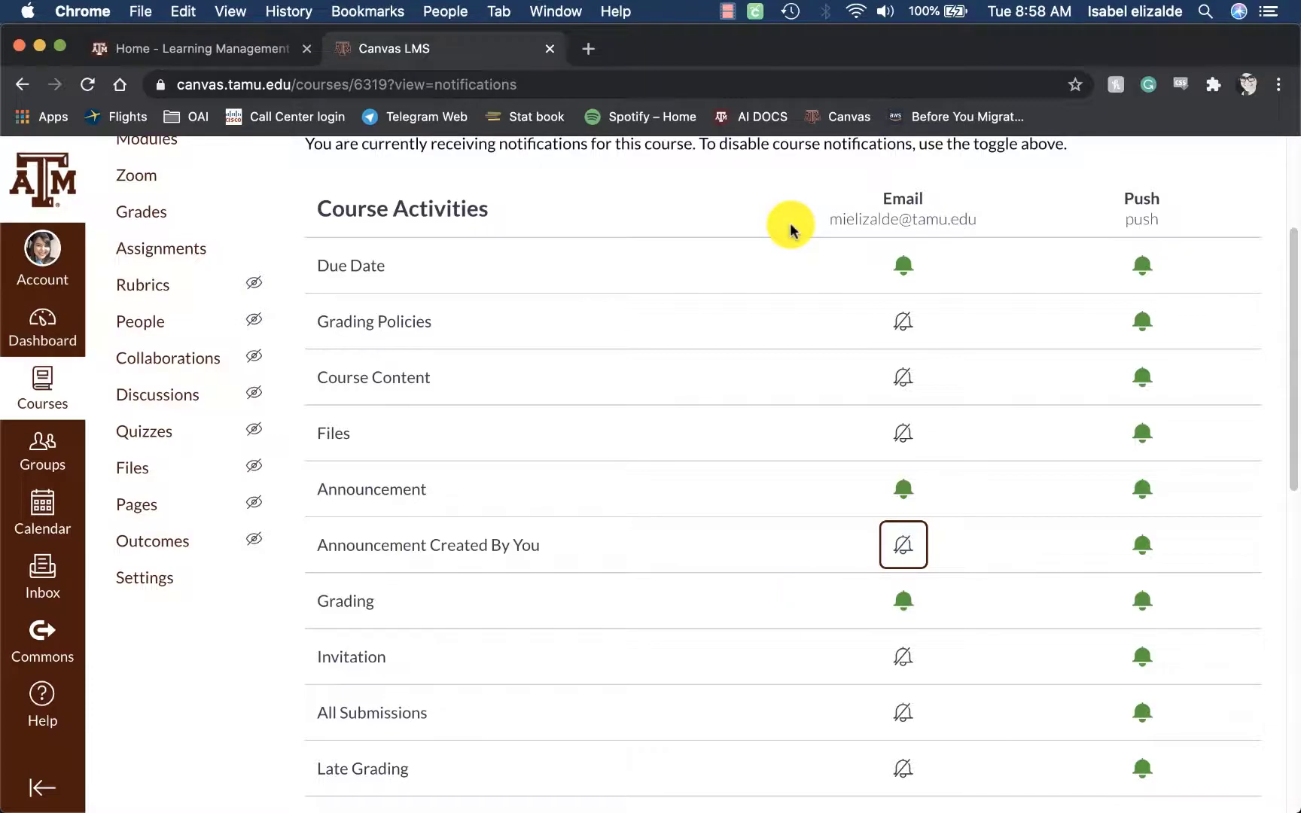